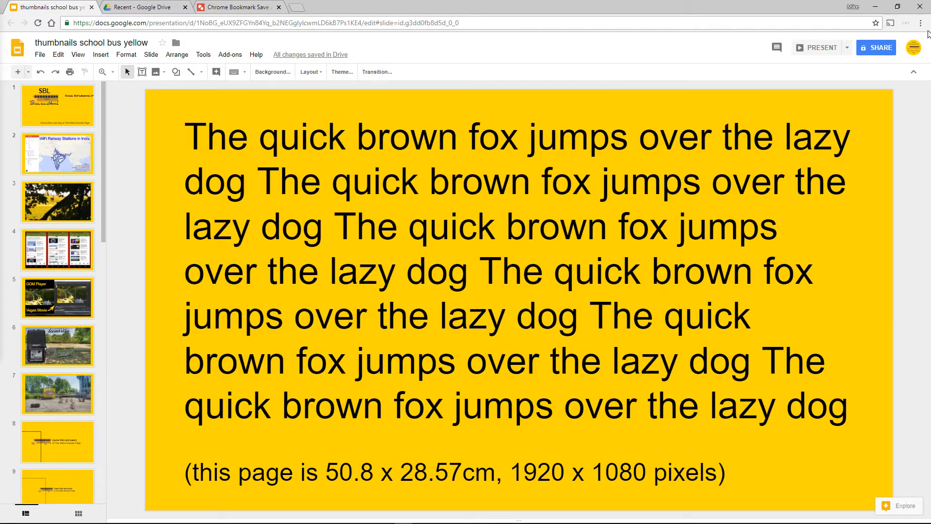
Step: Browse the deck's earlier slides: WiFi Railway Stations in India, then GOM Player and Vegas Movie
click(922, 22)
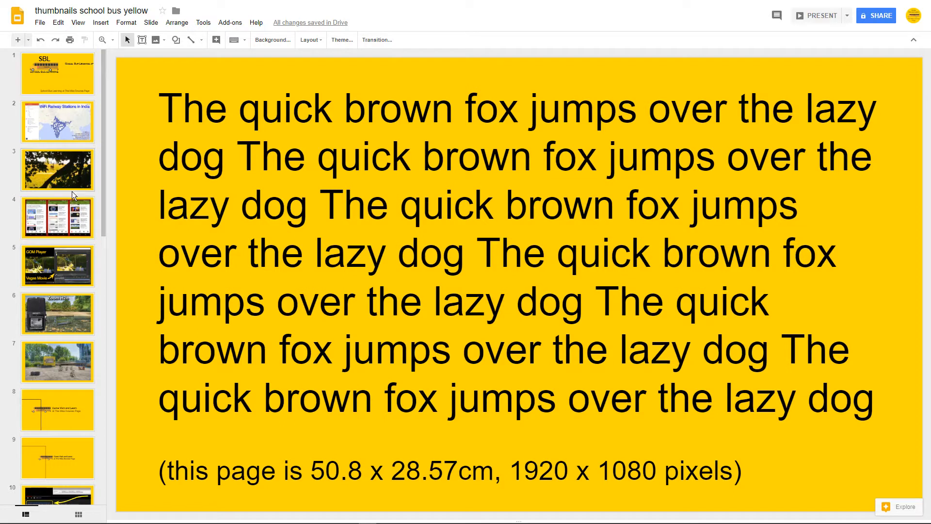
click(57, 122)
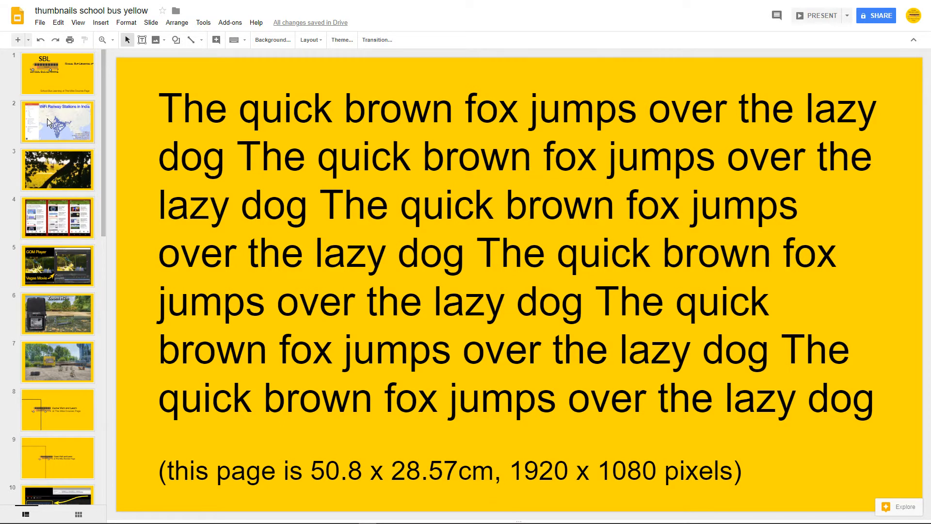
click(57, 121)
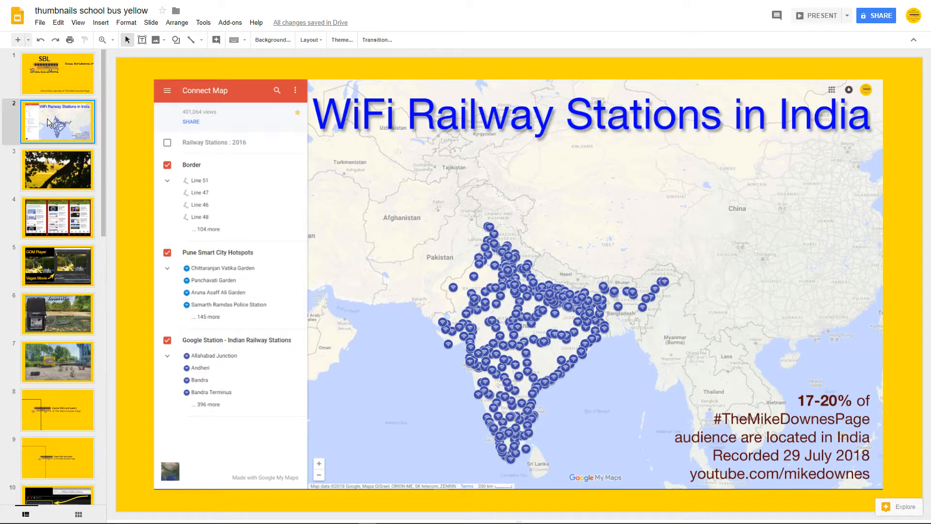
mouse_move(55, 234)
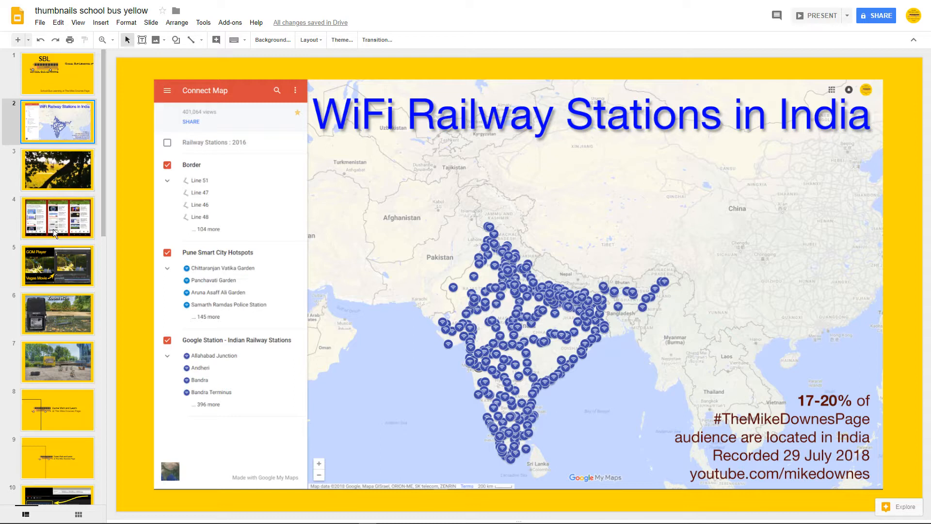
click(57, 265)
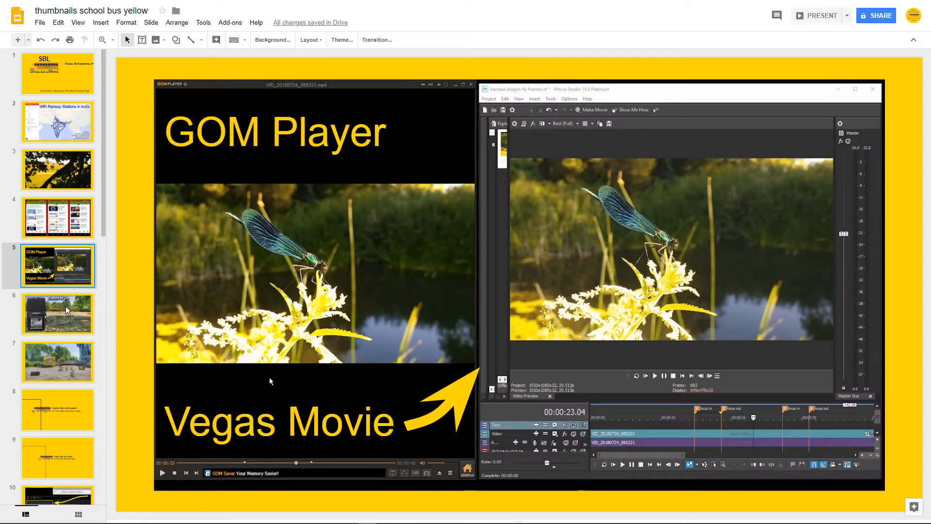
Step: Continue to the Zoom H2n recorder slide and the outdoor plaza photo slide at the filmstrip's end
click(57, 313)
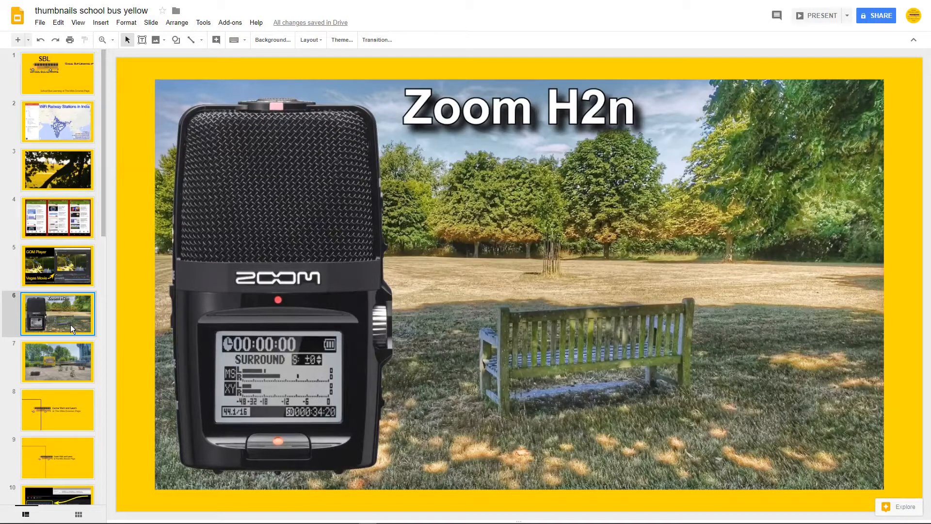
click(57, 361)
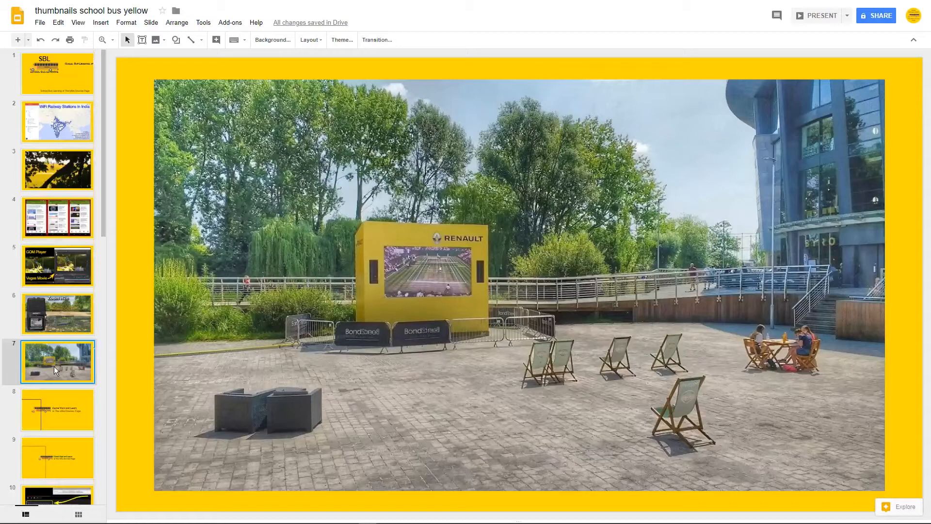
scroll(down, 3)
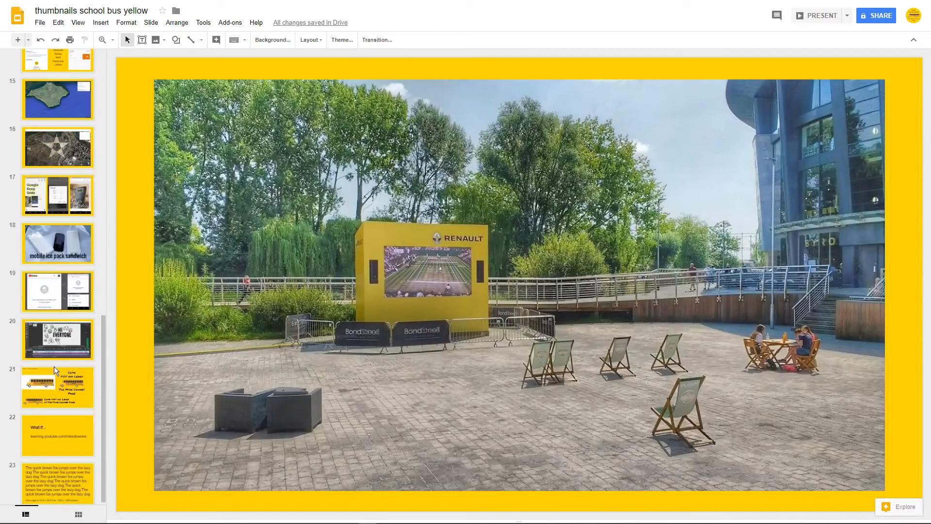
Step: Inspect the last slide's pangram text box in Format options, briefly viewing Size & position
click(57, 480)
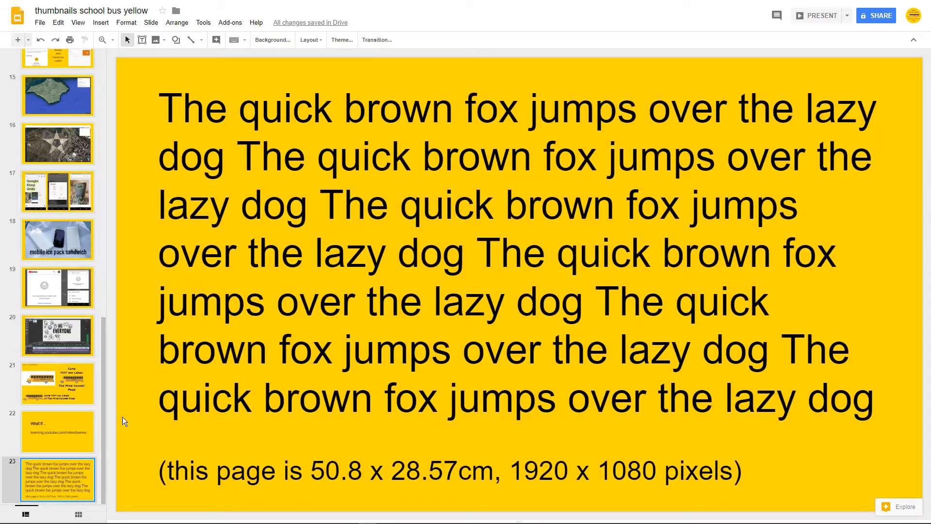
mouse_move(171, 315)
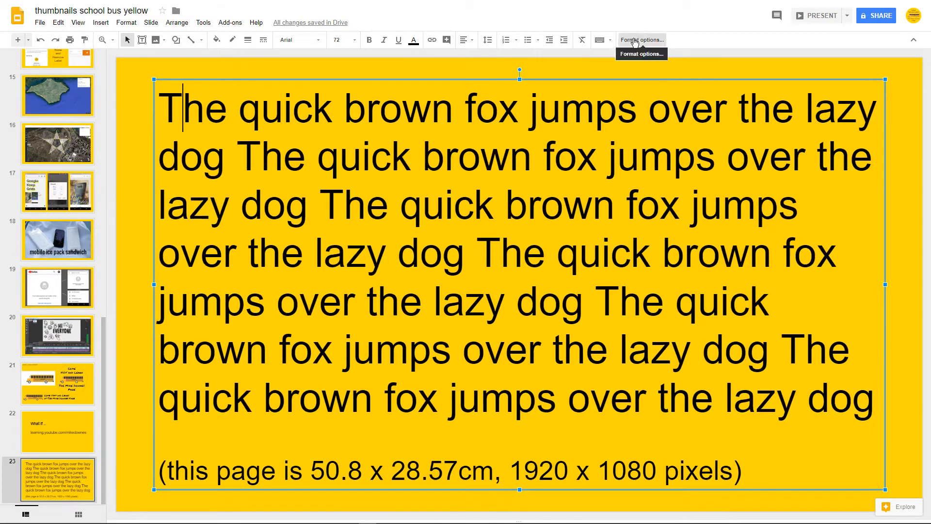
click(642, 40)
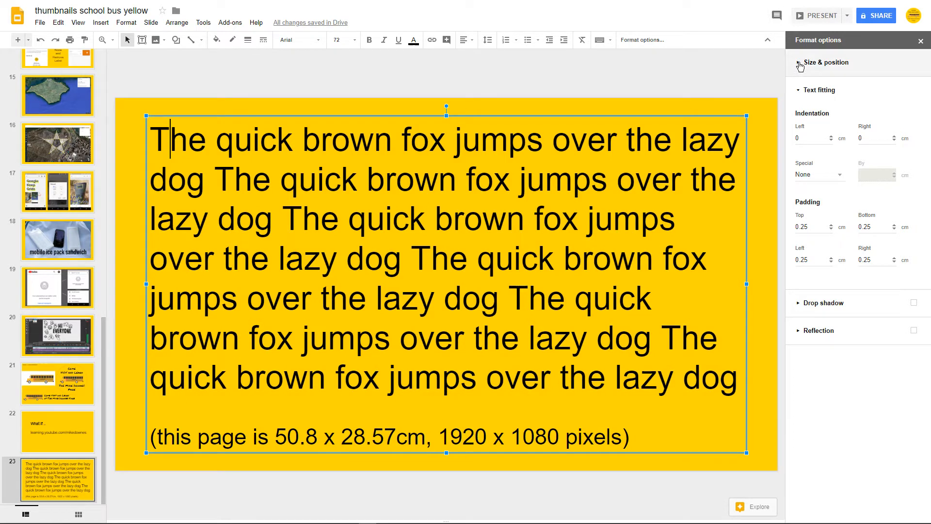
click(827, 62)
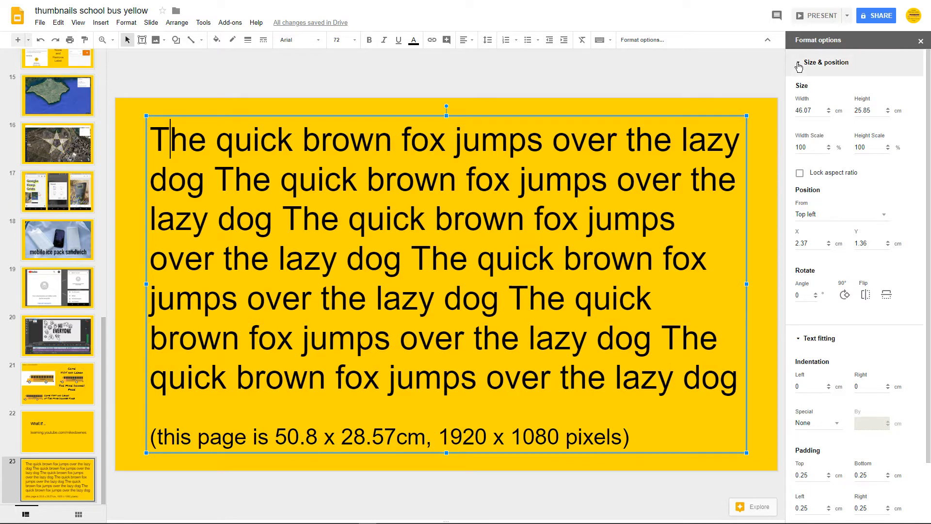
click(826, 62)
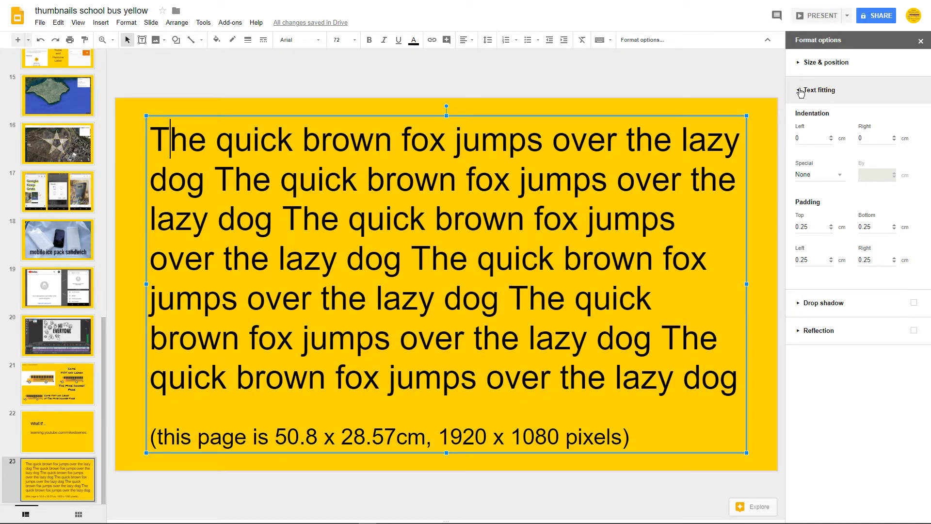
Step: Toggle the Text fitting section, then deselect the pangram text box so no settings are listed
click(820, 89)
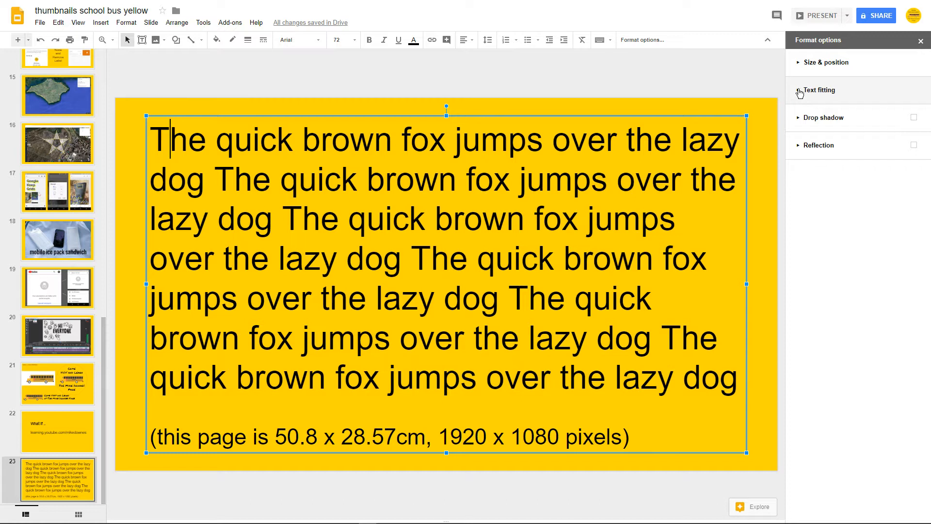
click(820, 90)
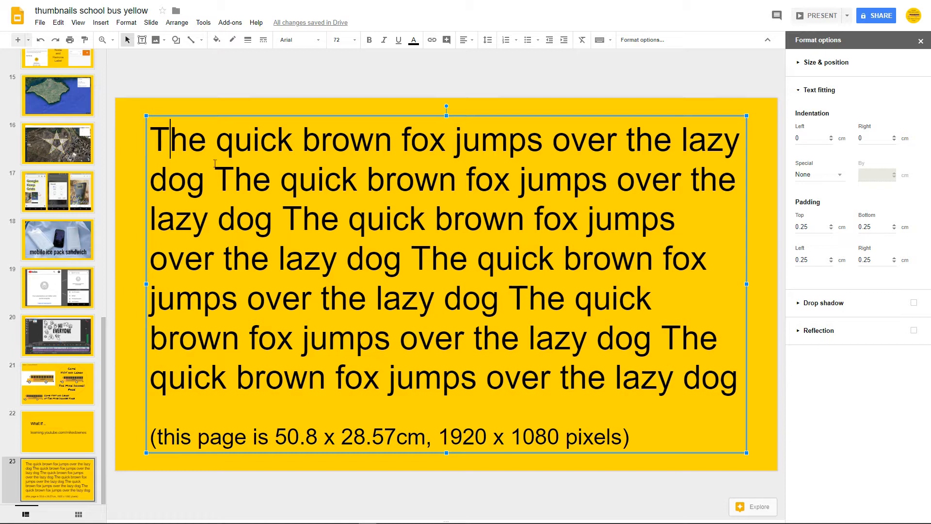
drag(170, 138, 411, 218)
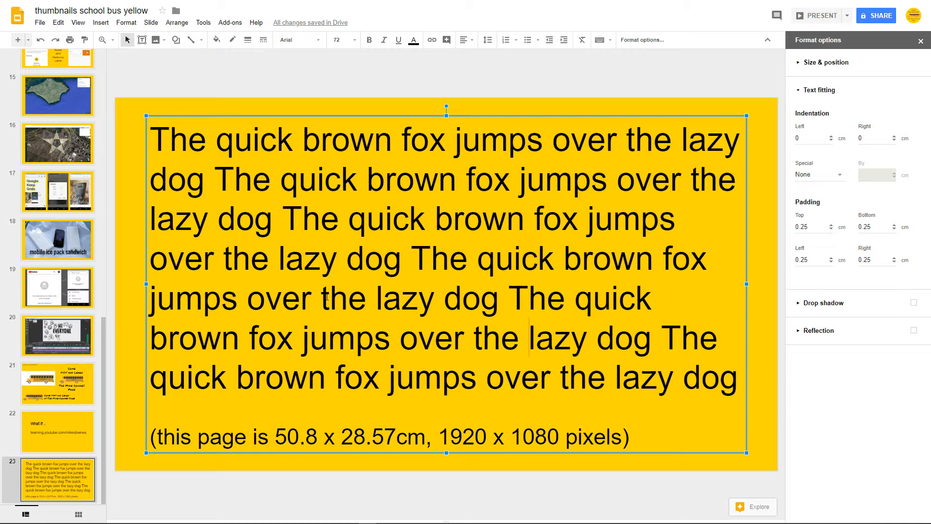
click(118, 229)
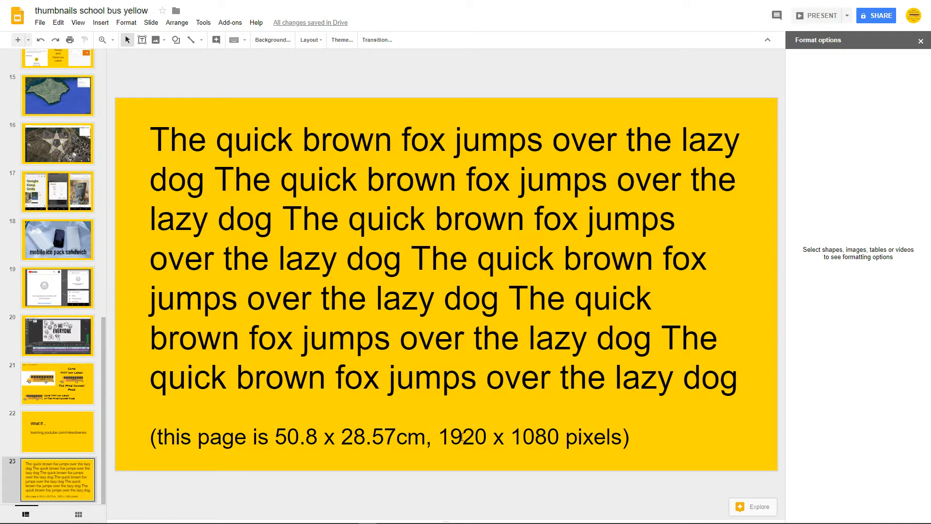
Step: Glance at the Hi Everyone video editor slide, then return to the pangram slide
double_click(498, 437)
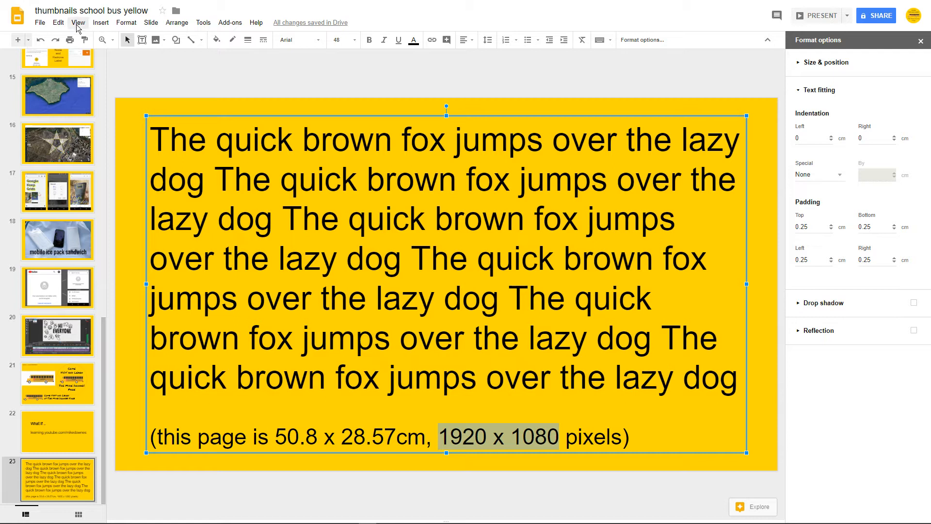
click(77, 22)
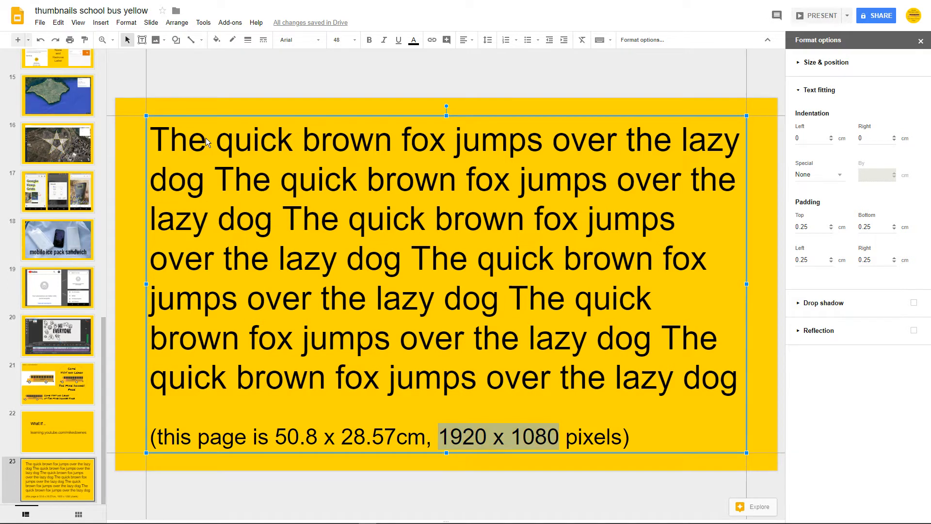
click(57, 334)
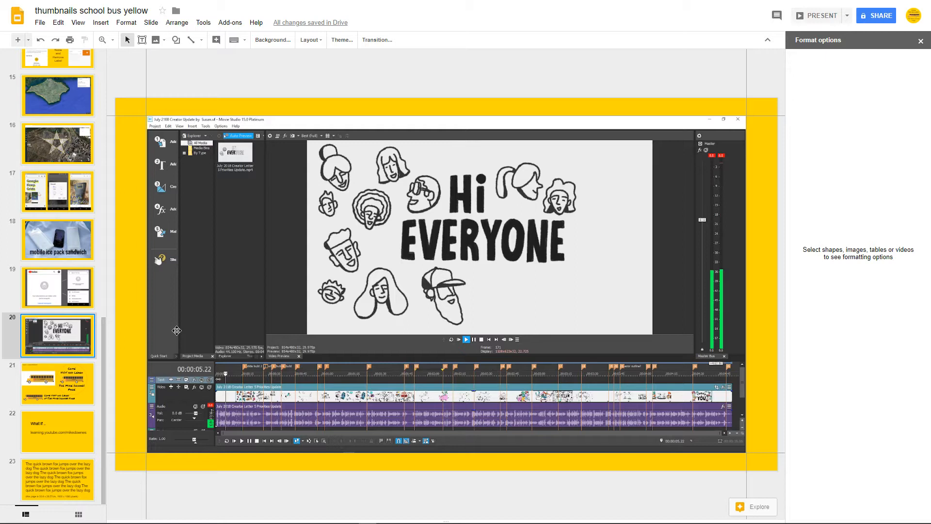
mouse_move(126, 123)
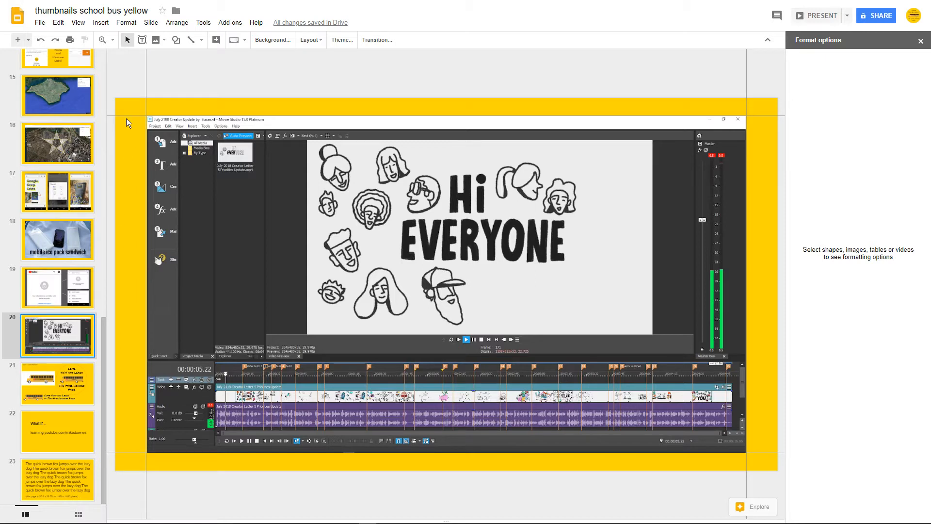
mouse_move(114, 349)
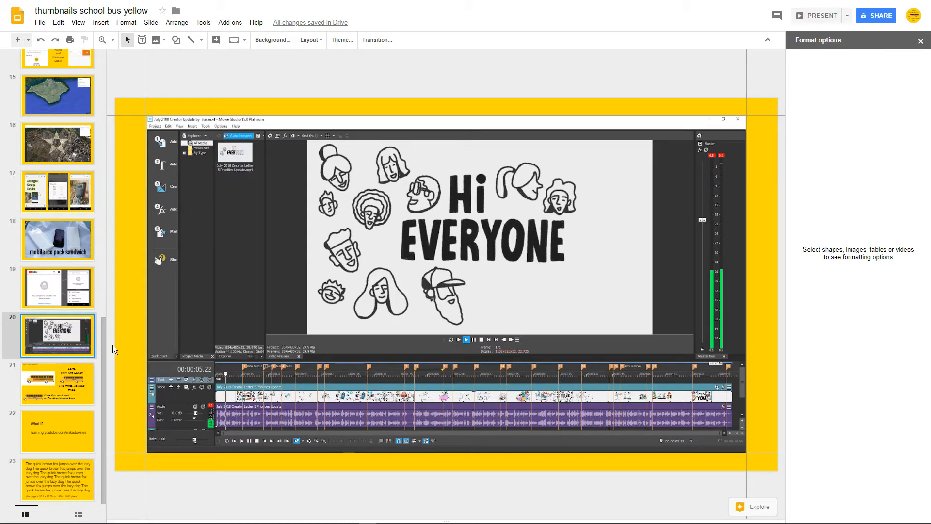
click(58, 480)
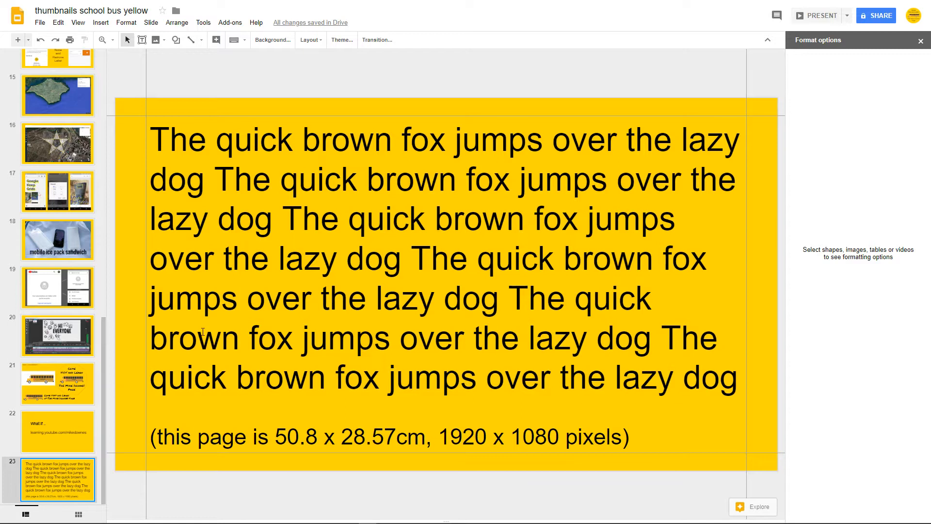
mouse_move(131, 179)
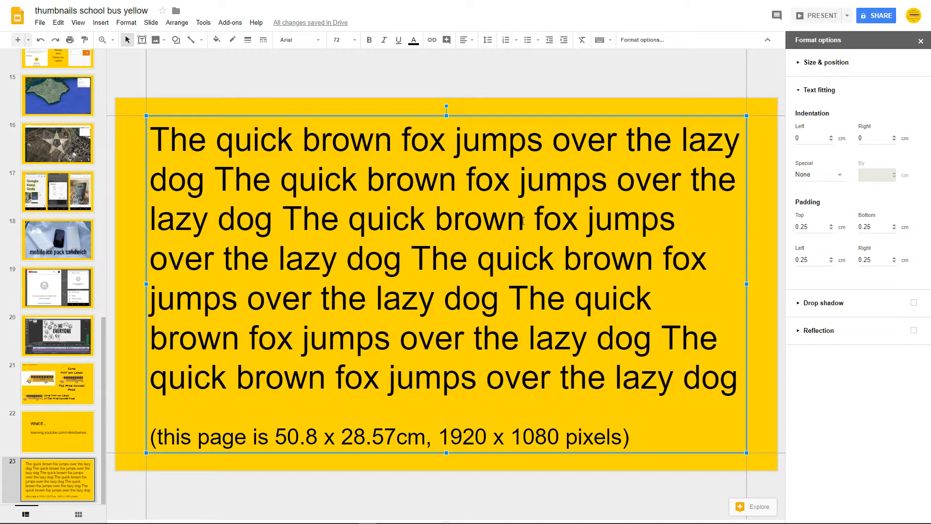
click(156, 139)
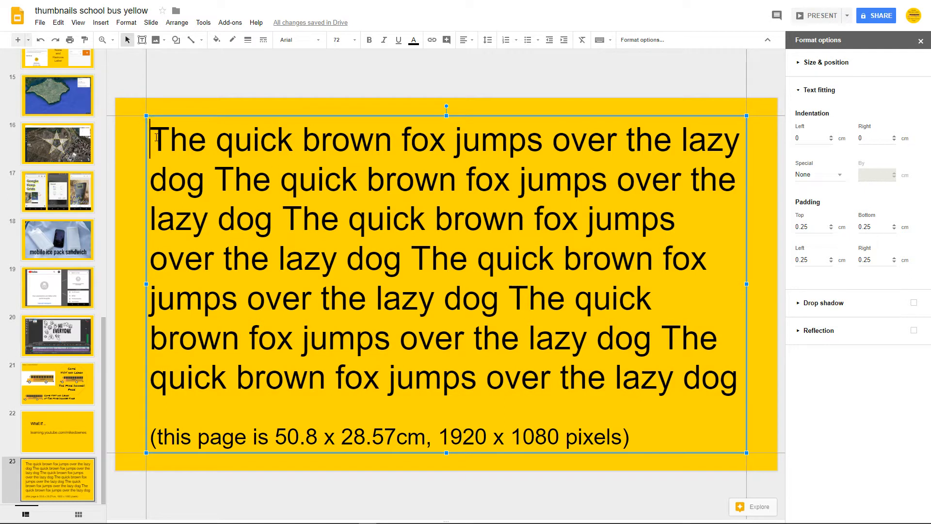
drag(152, 138, 517, 339)
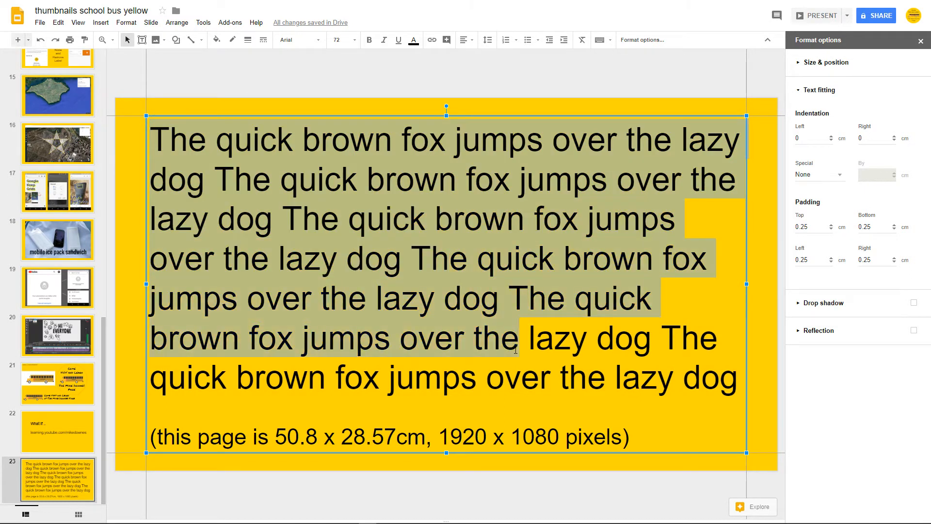
click(300, 180)
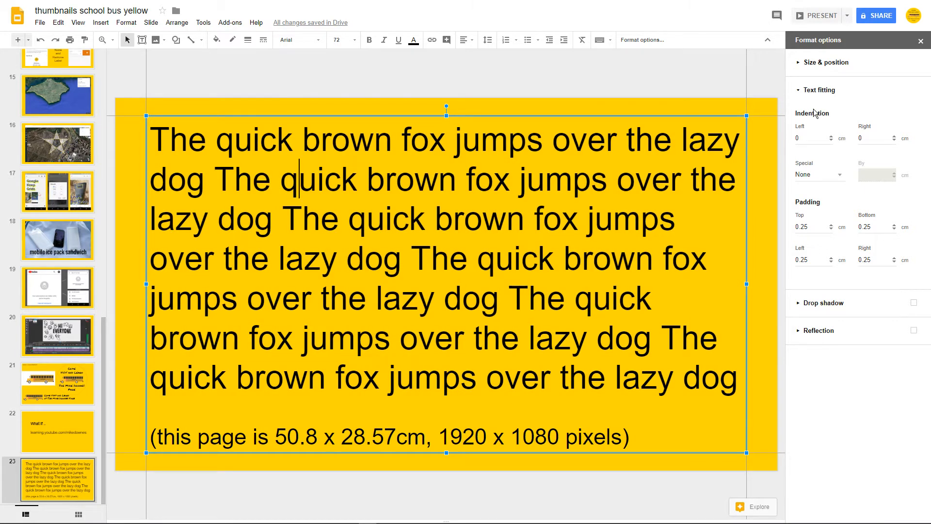
mouse_move(817, 135)
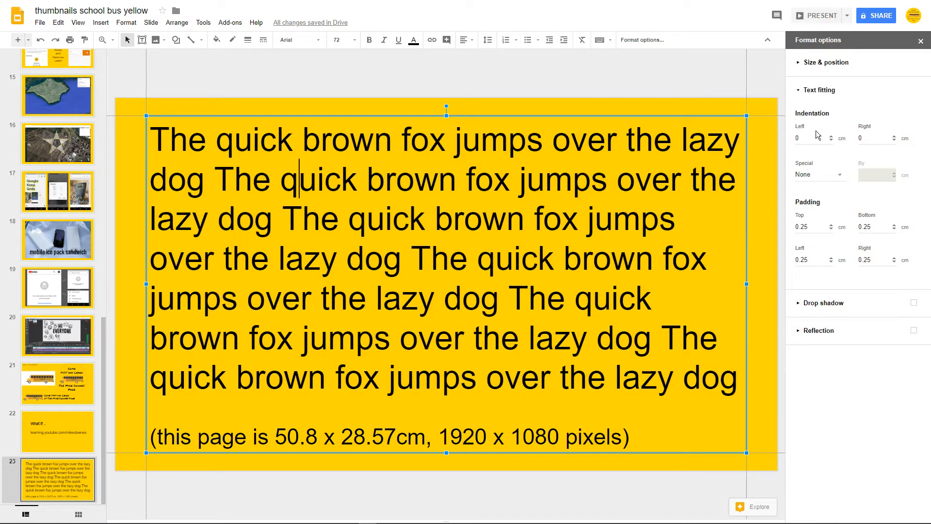
click(813, 138)
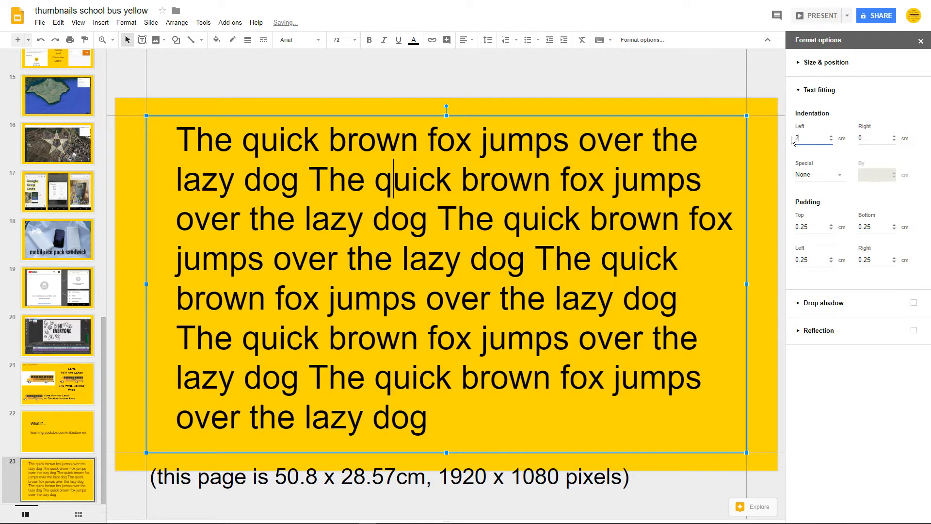
text(2)
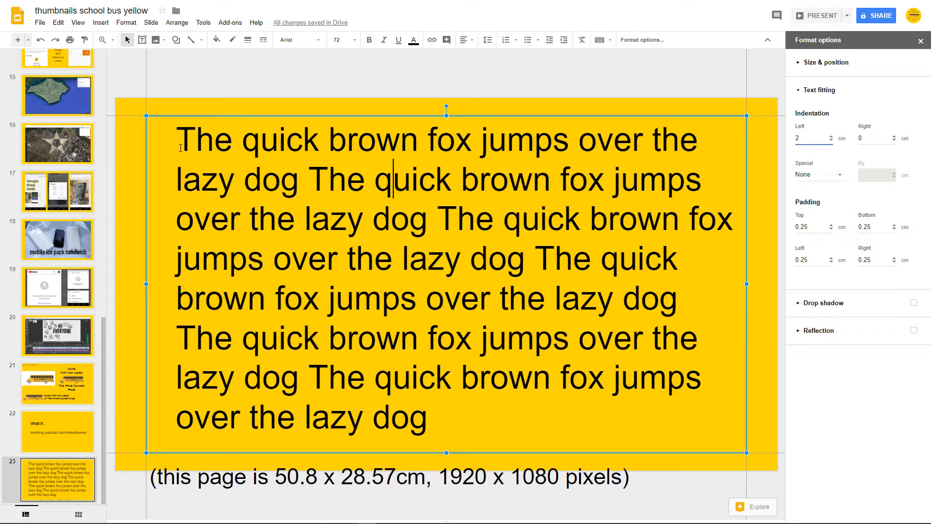
mouse_move(142, 148)
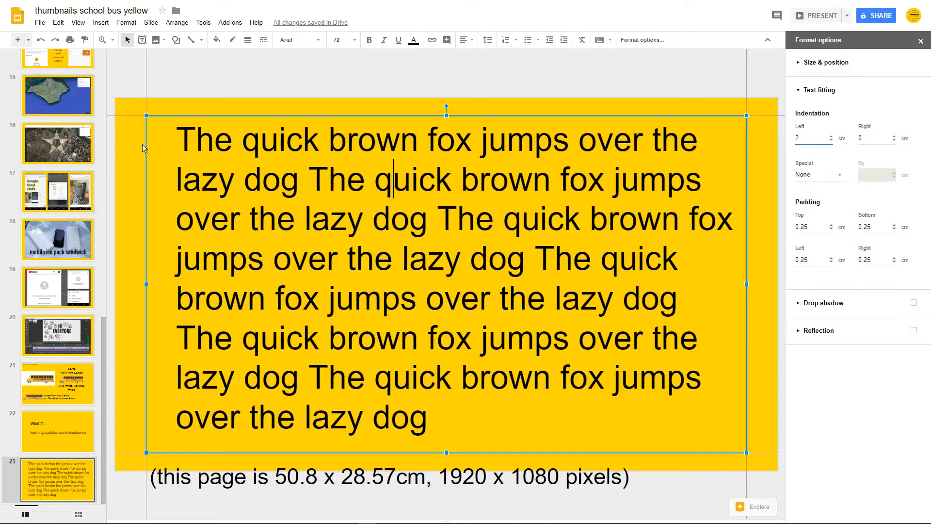
mouse_move(891, 176)
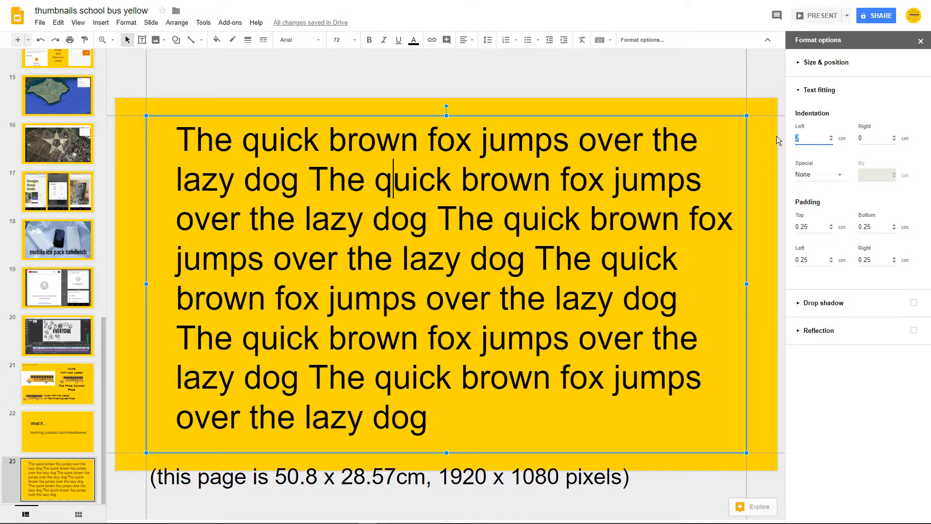
text(0)
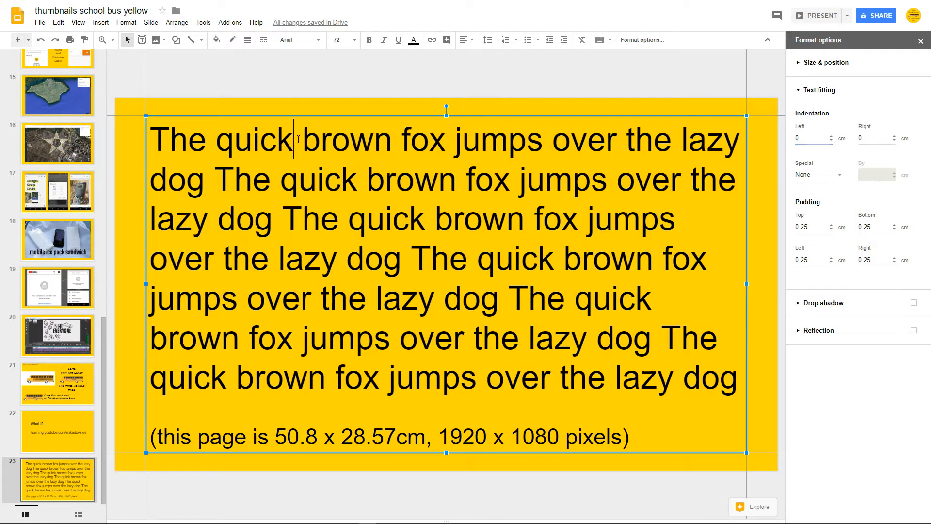
Step: Justify all the pangram text in the box on both edges
key(ctrl+a)
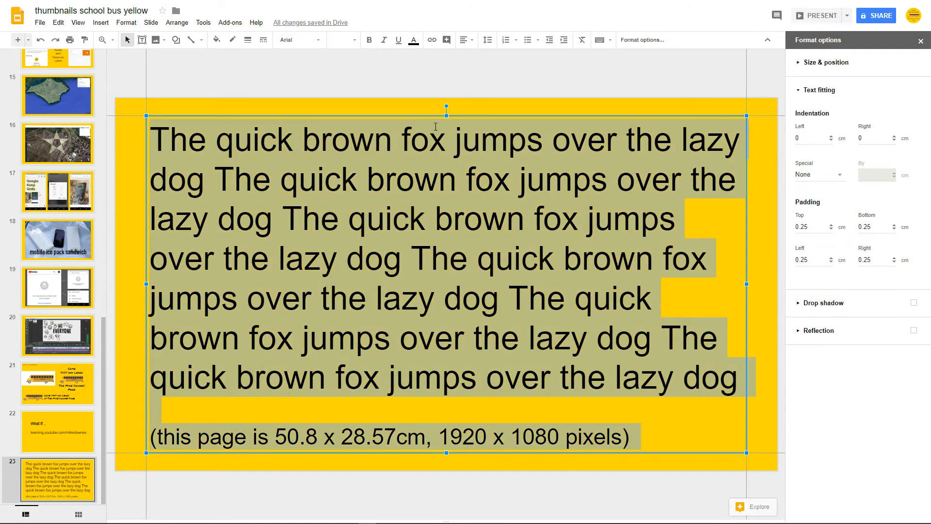
mouse_move(506, 40)
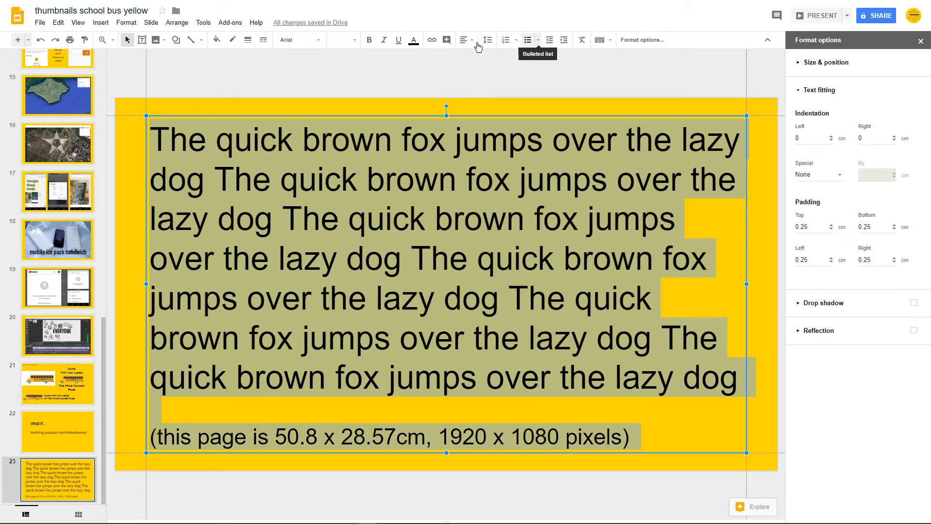
click(466, 40)
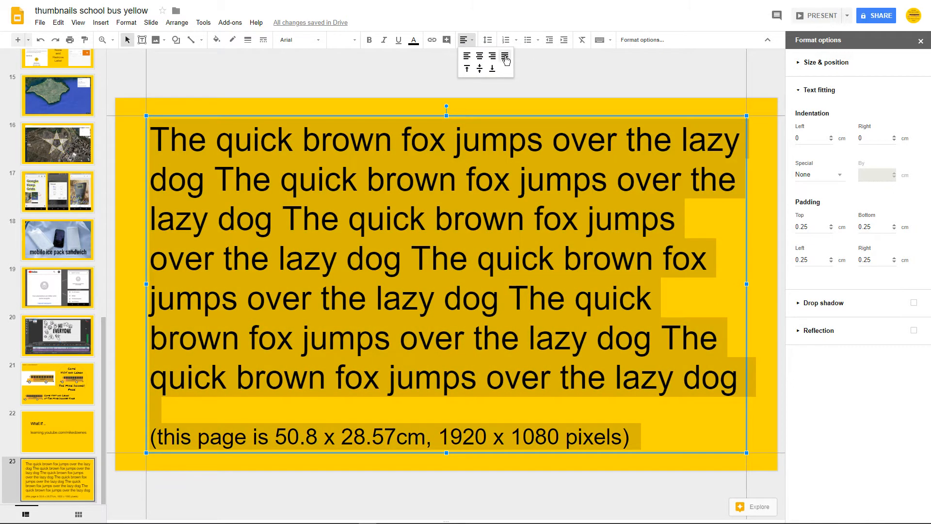
click(504, 56)
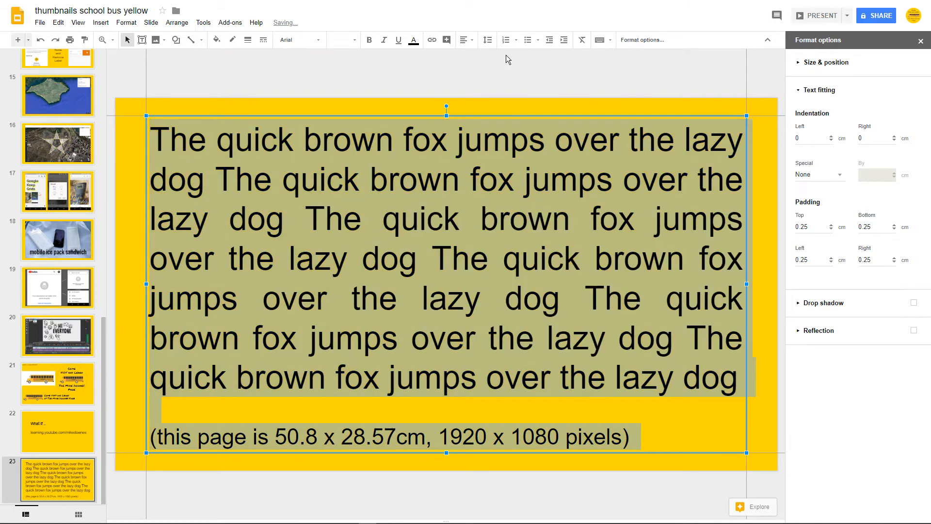
Step: Give the pangram paragraph a 3 cm left indentation
click(487, 258)
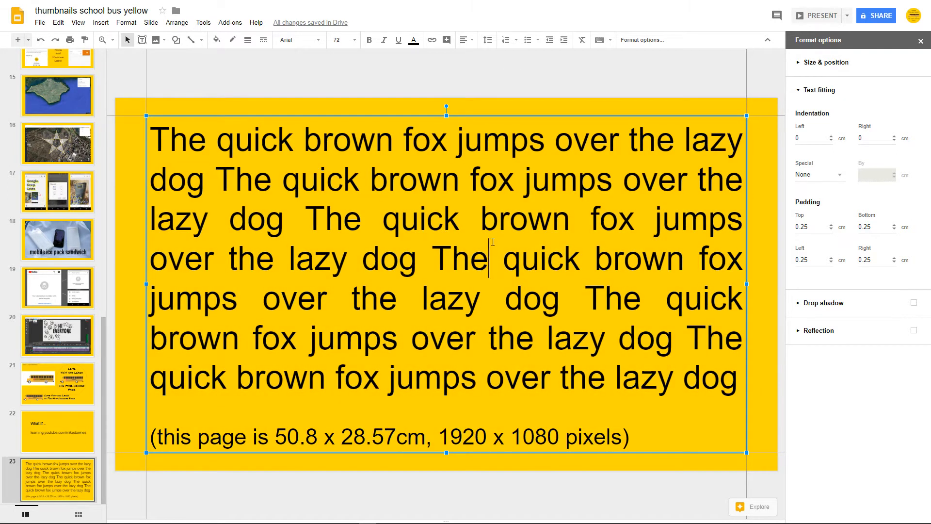
click(252, 139)
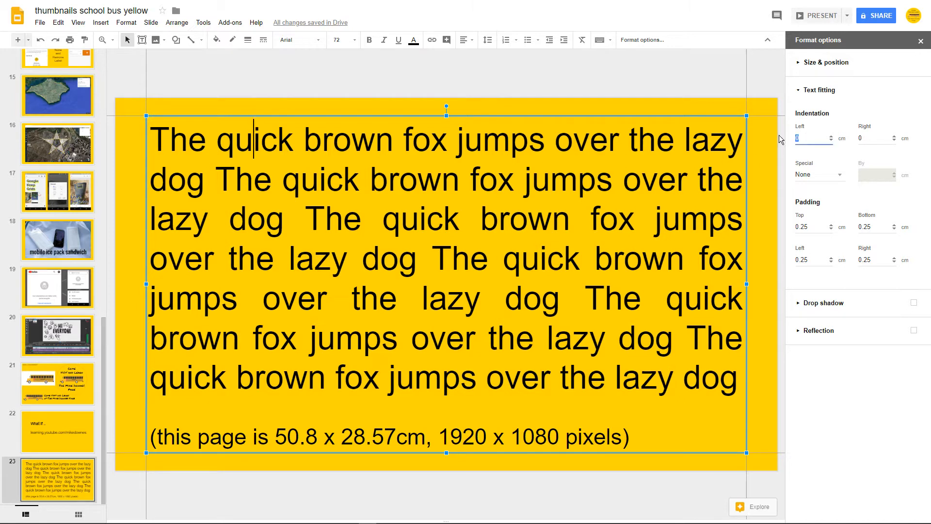
text(3)
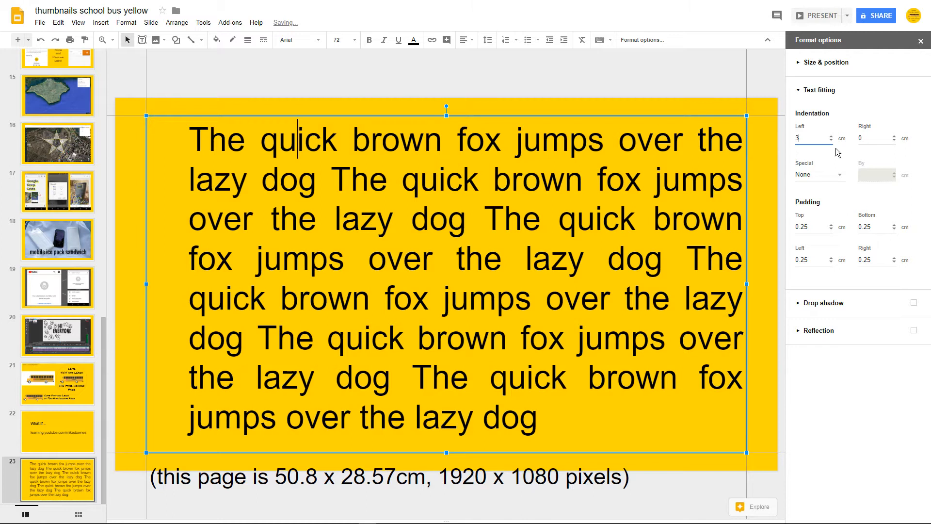
click(876, 138)
text(3)
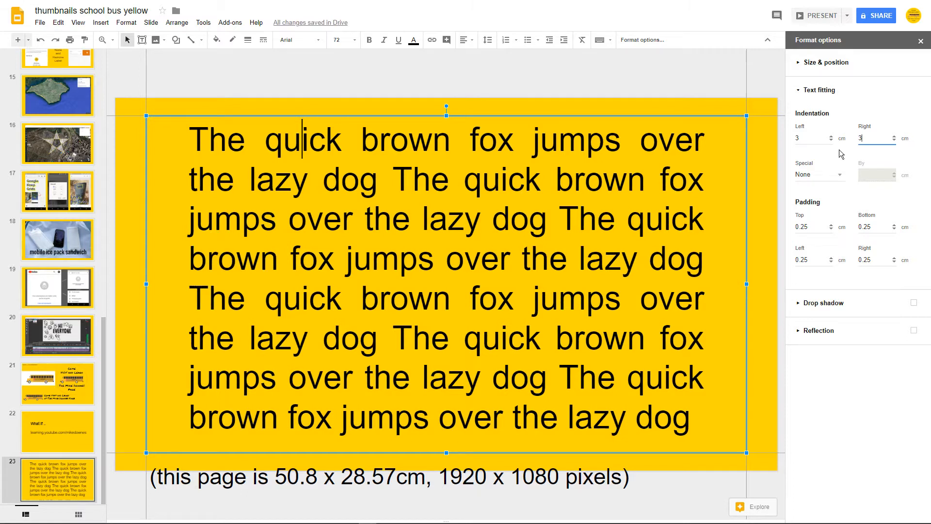
click(811, 137)
text(0)
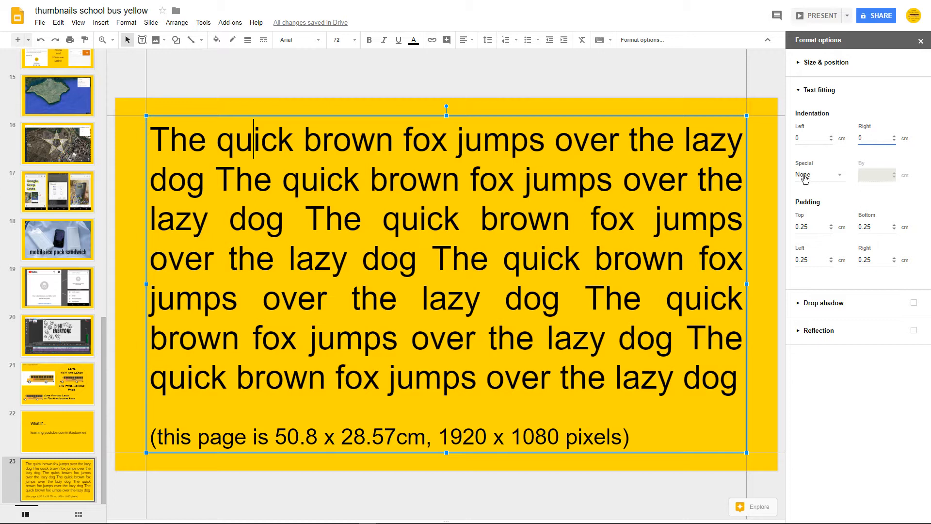
click(820, 175)
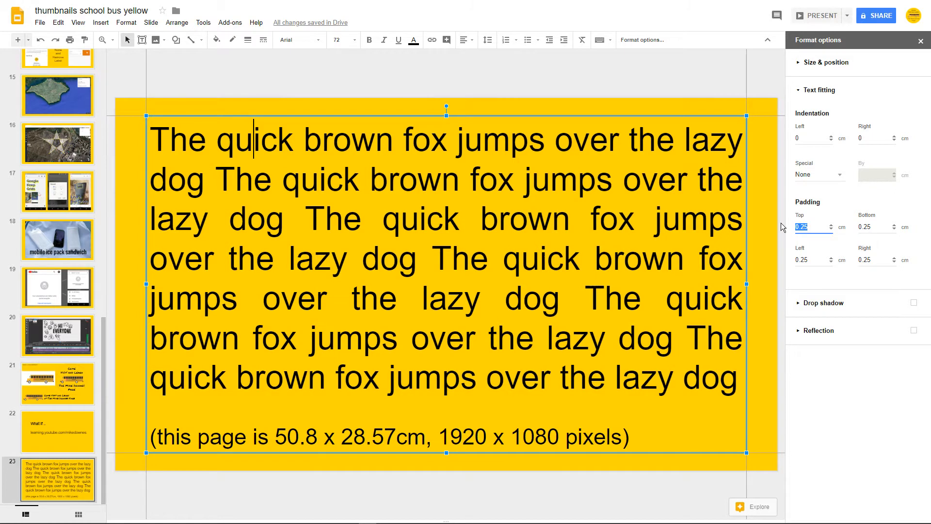
text(0)
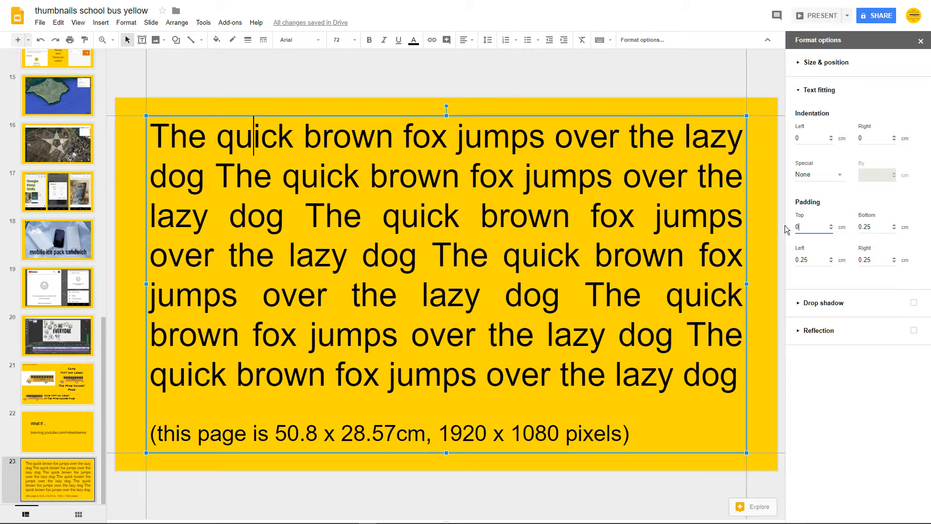
click(814, 260)
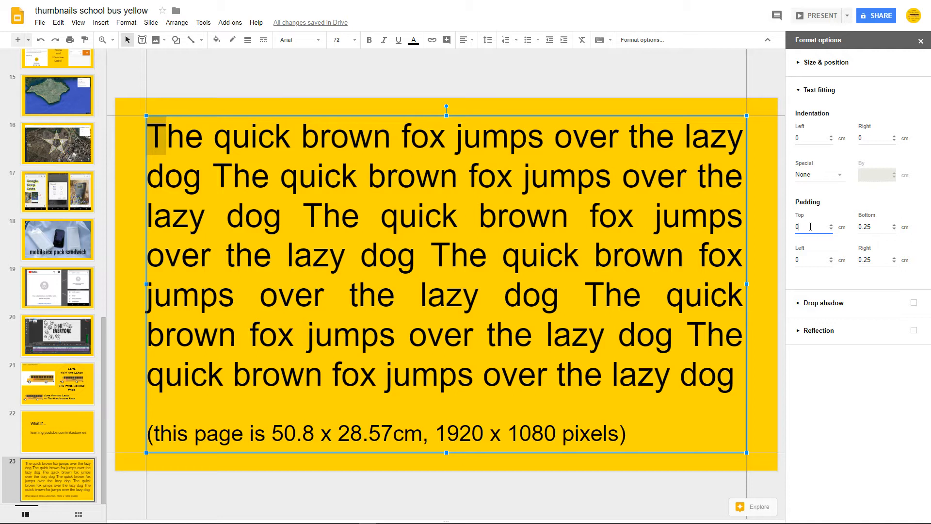
text(0.25)
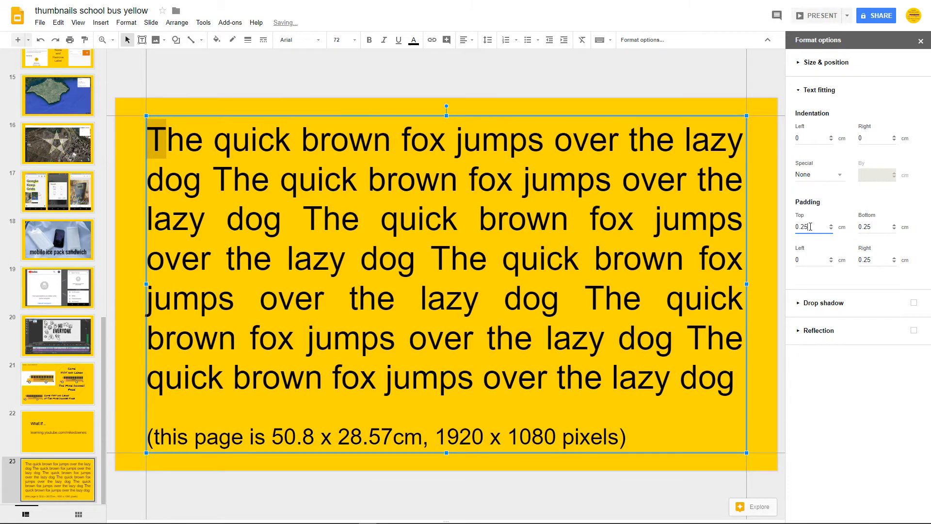
click(811, 260)
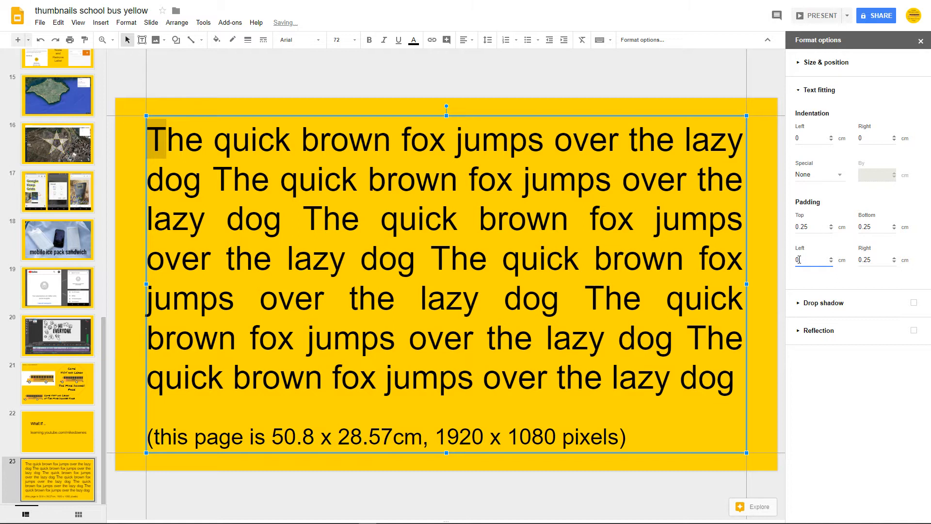
text(0.25)
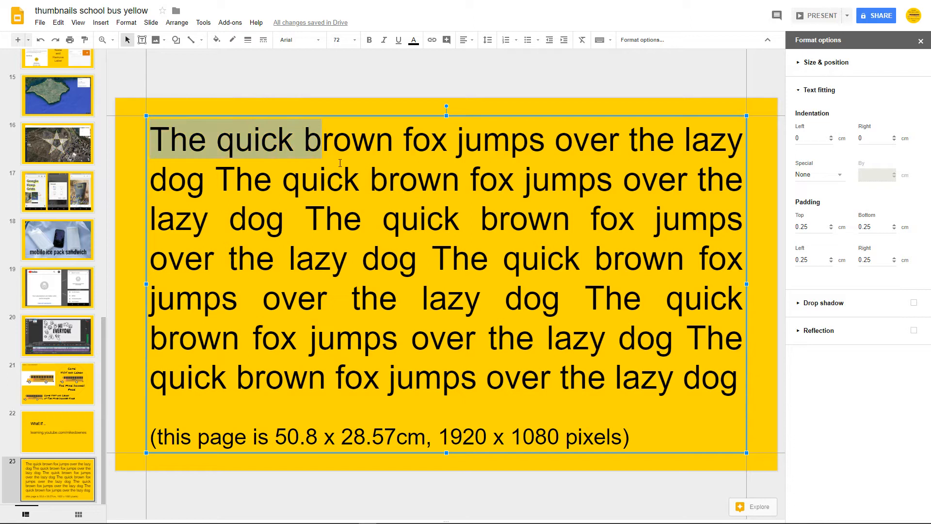
Step: Increase the pangram's left indent to 2.54 cm, then decrease it back to 0 cm
click(345, 179)
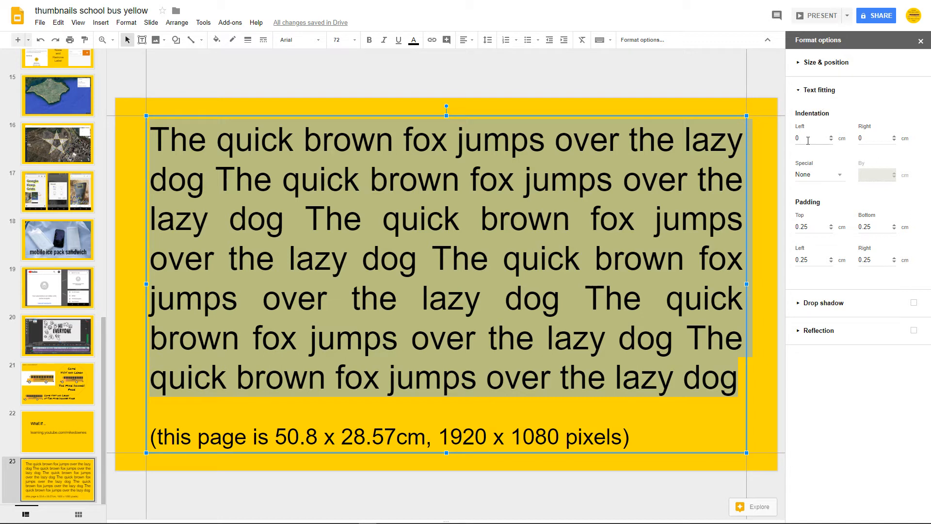
mouse_move(630, 144)
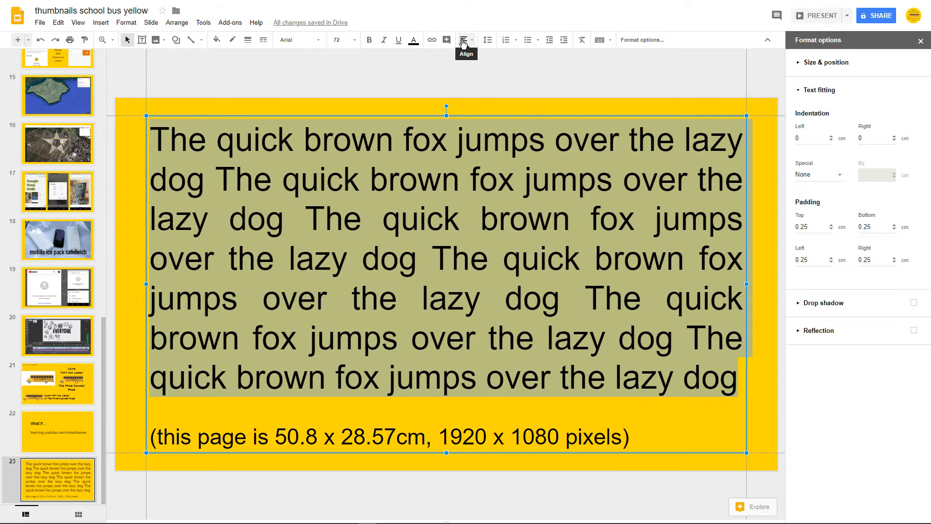
click(465, 40)
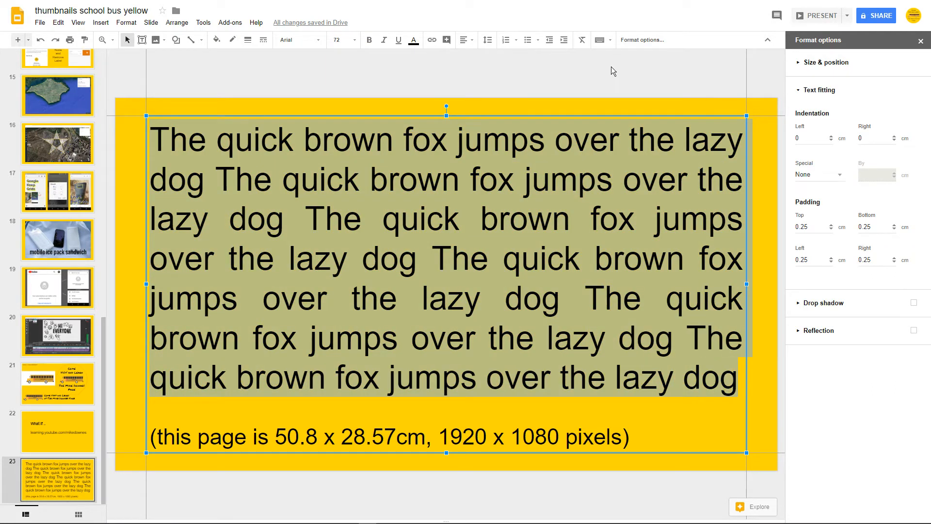
mouse_move(548, 39)
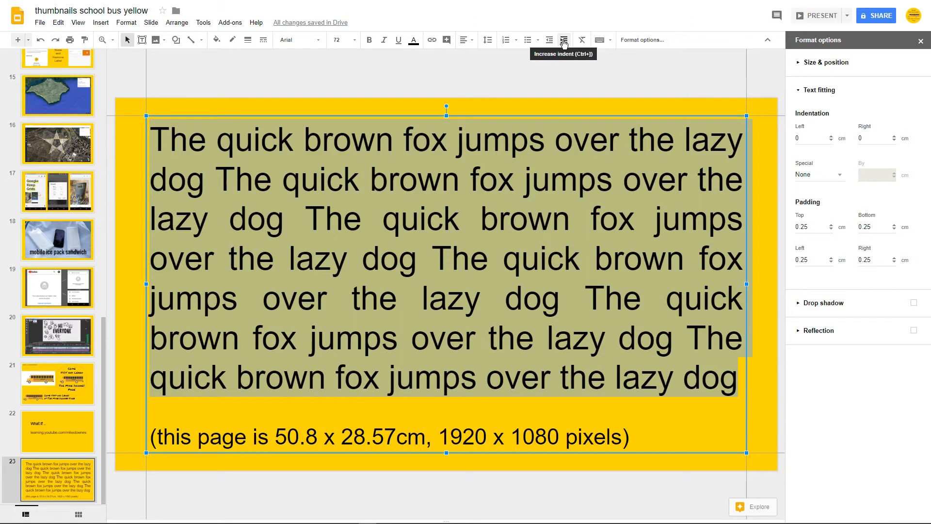
click(564, 40)
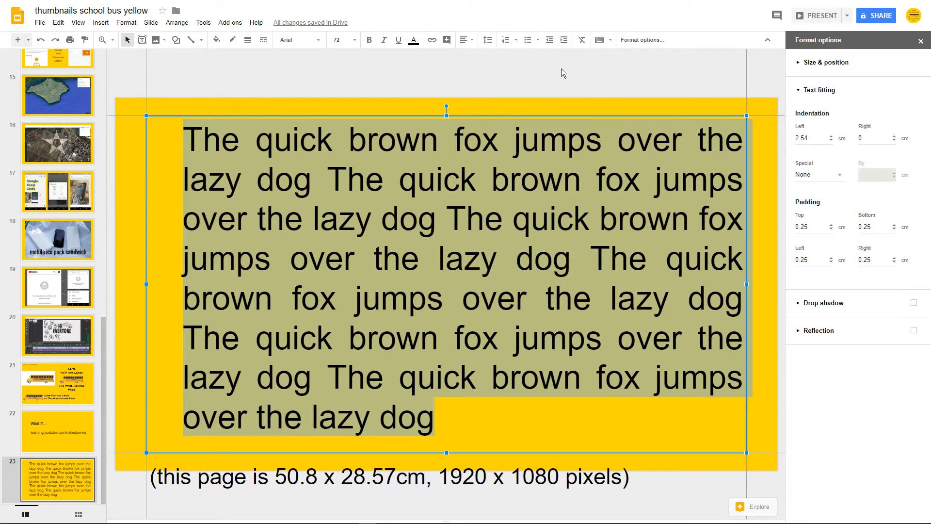
mouse_move(563, 40)
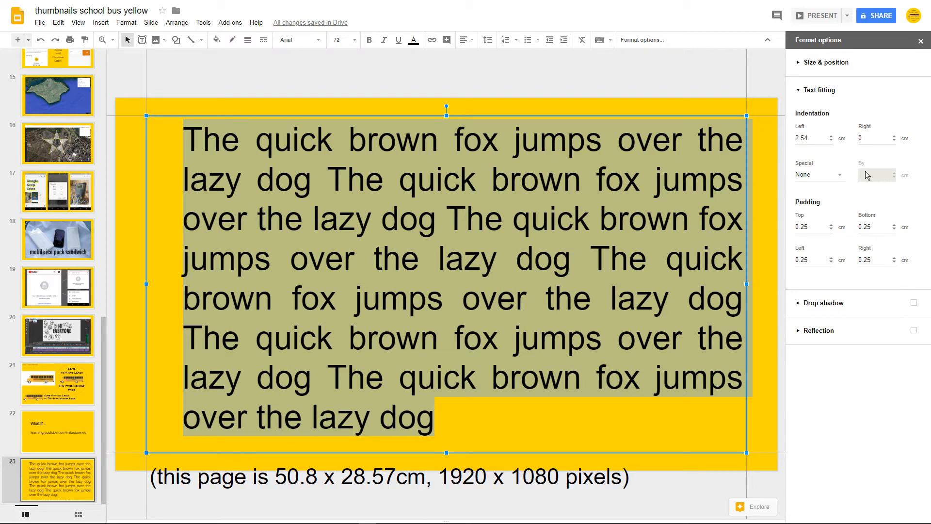
mouse_move(830, 131)
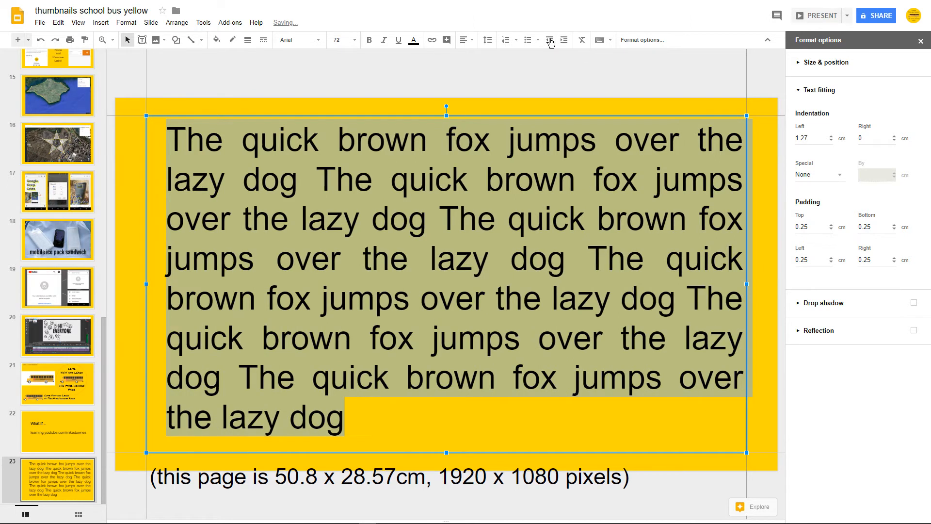
click(549, 40)
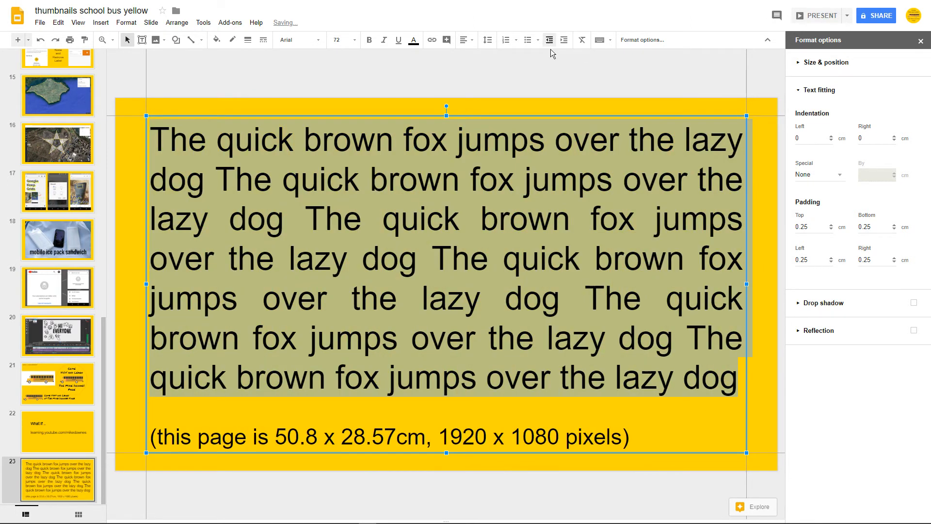
Step: Set a First line special indent of 2 cm on the pangram paragraph
click(333, 166)
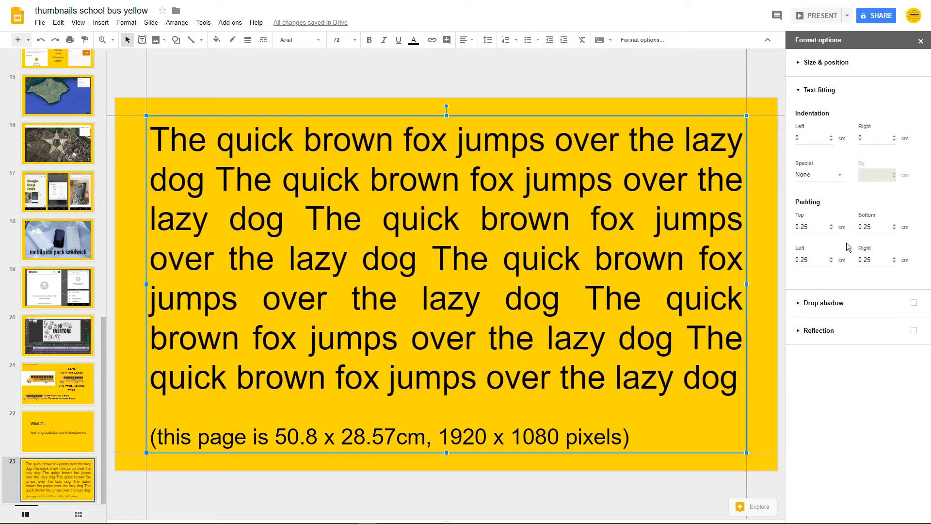
click(819, 174)
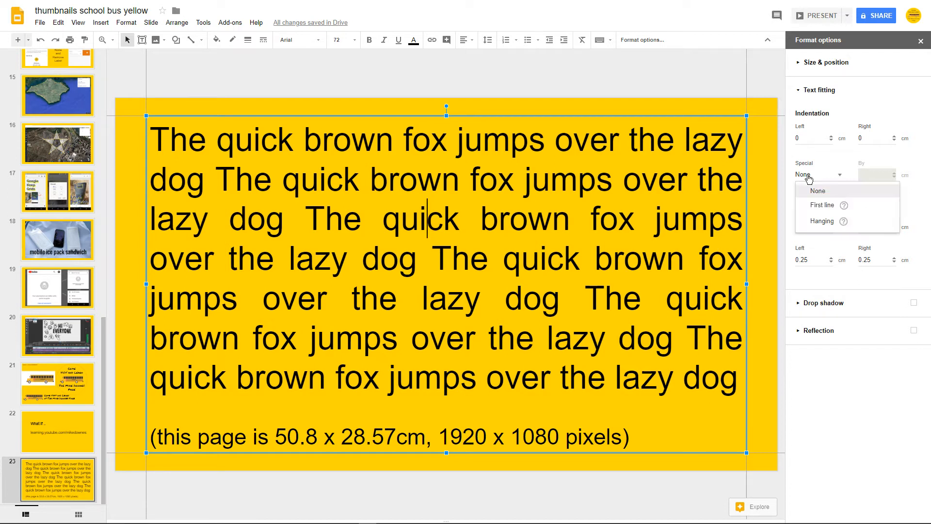
mouse_move(822, 204)
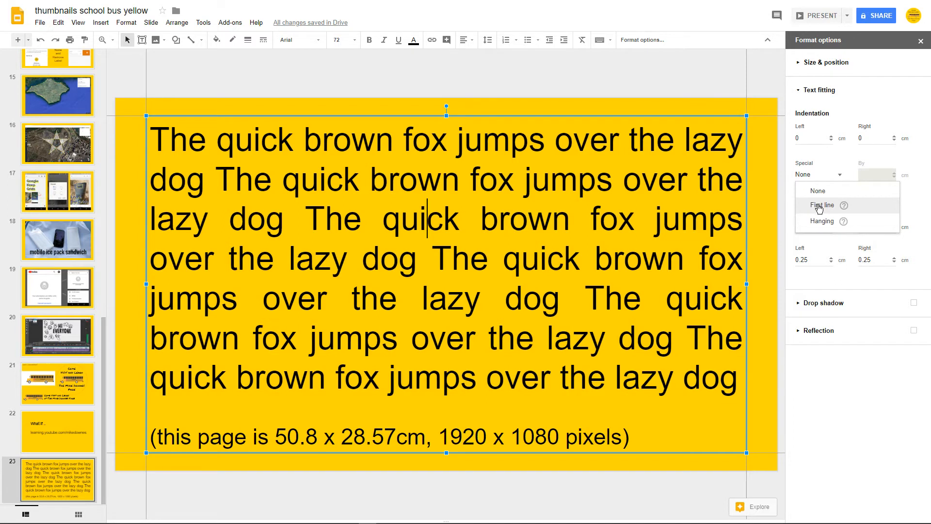
click(822, 205)
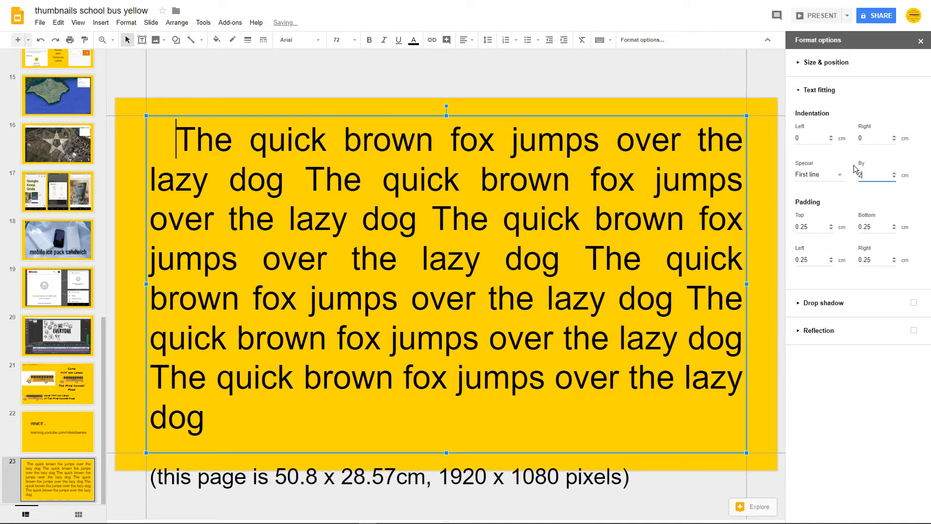
text(2)
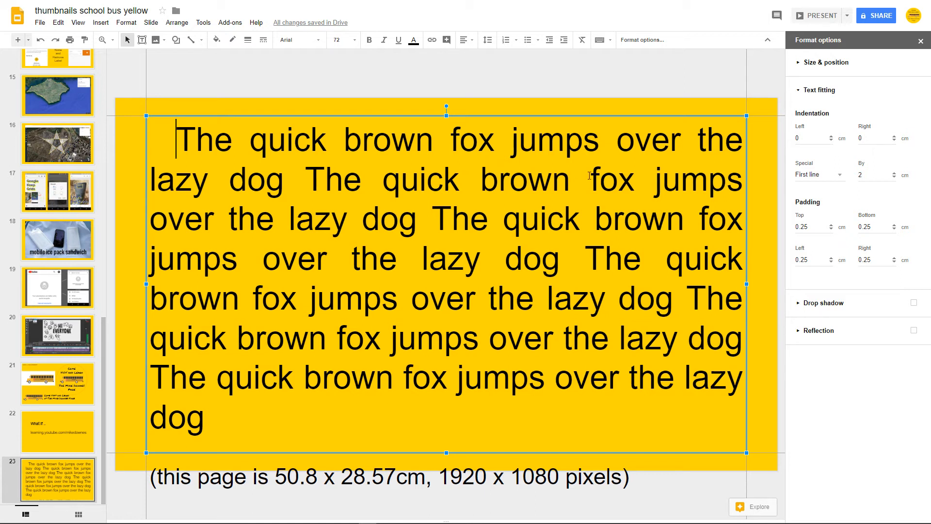
Step: Switch the pangram to a hanging indent and try amounts of 4 and 8 cm
click(820, 174)
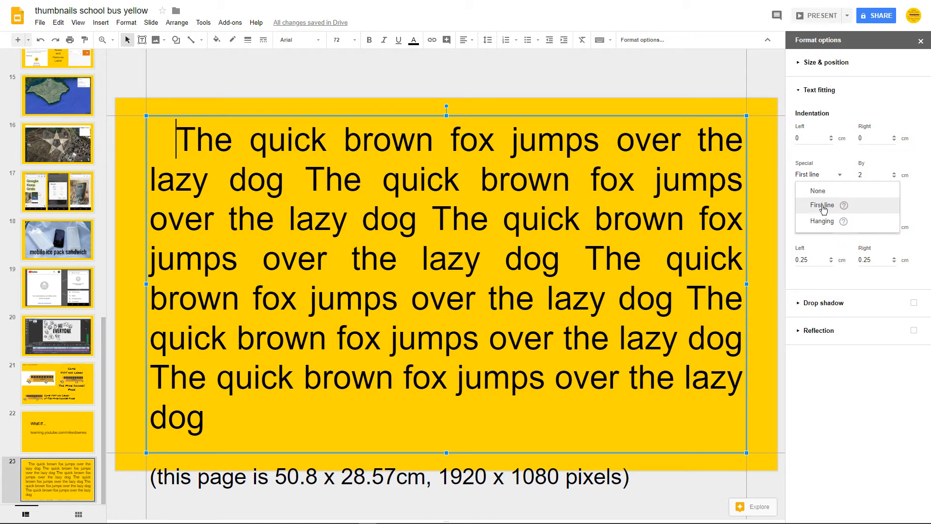
mouse_move(825, 221)
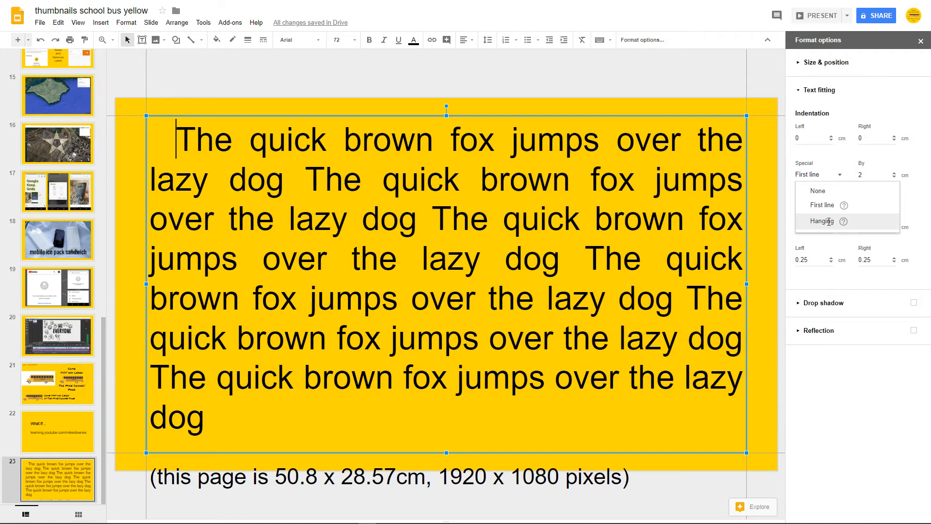
click(824, 221)
text(4)
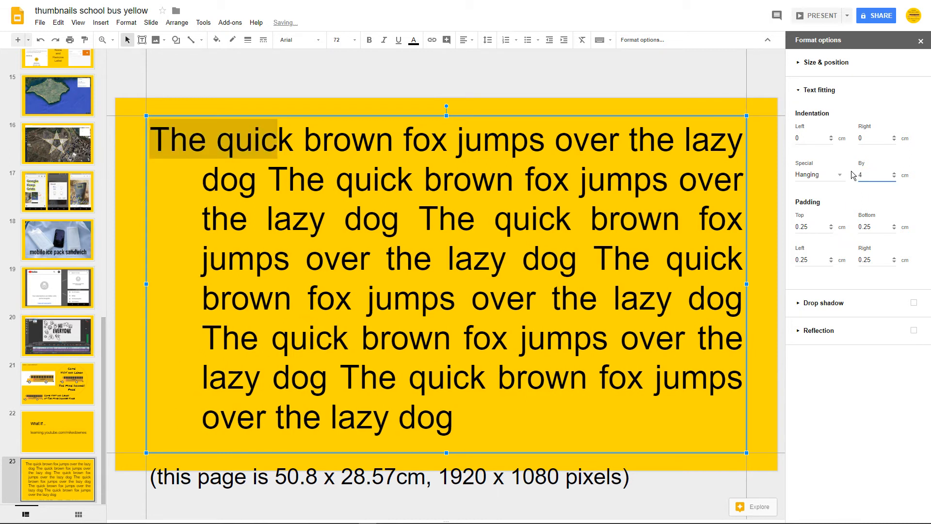
click(876, 174)
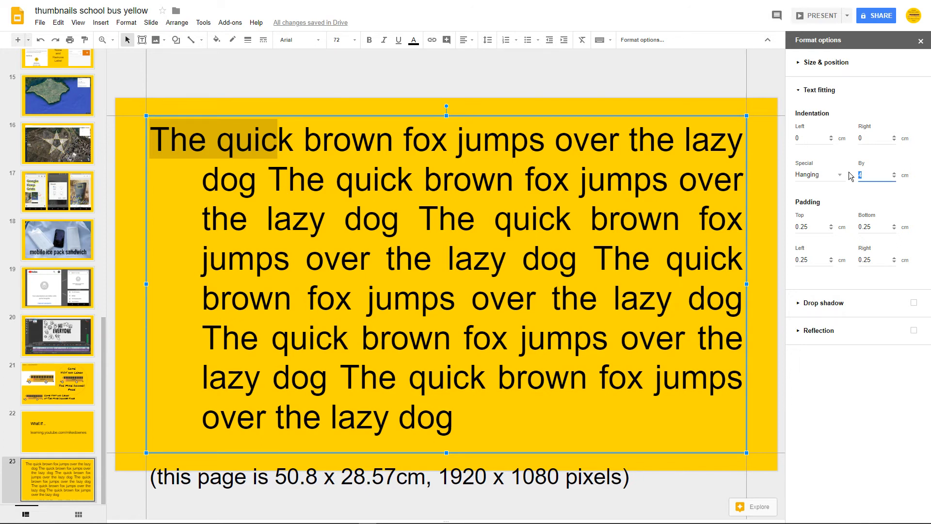
click(894, 173)
text(8)
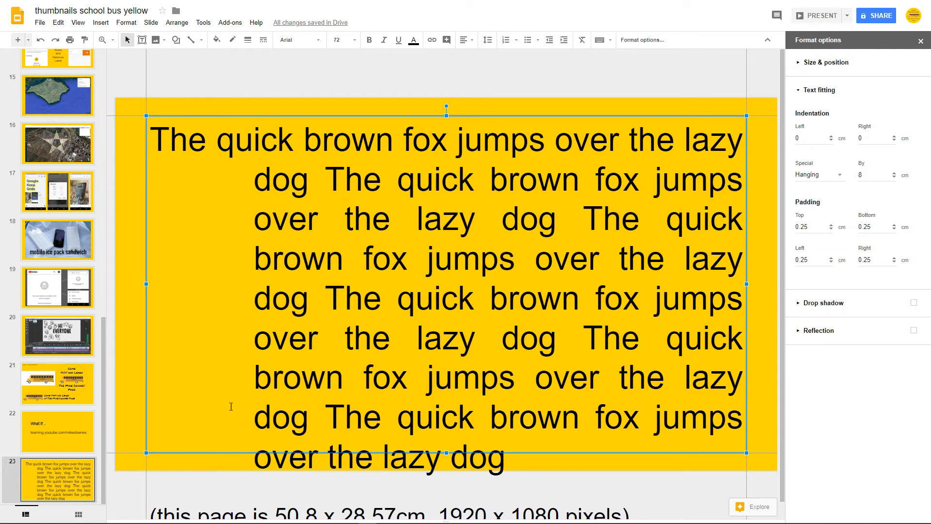
mouse_move(241, 174)
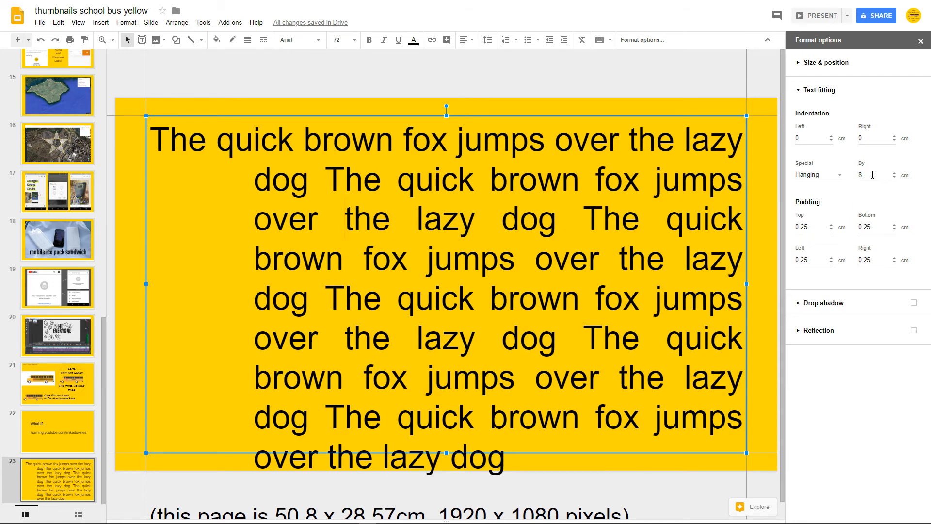
Step: Set the special indent back to None so every line starts flush left
click(876, 175)
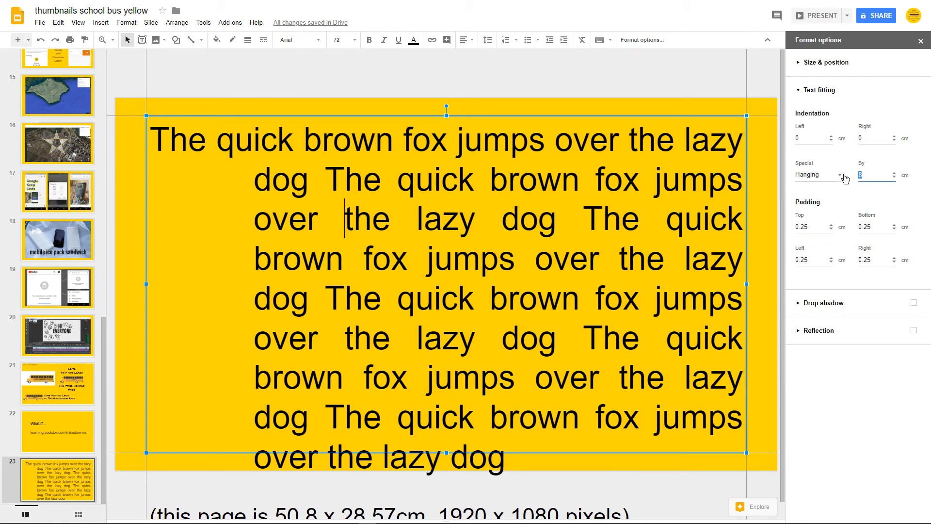
click(841, 174)
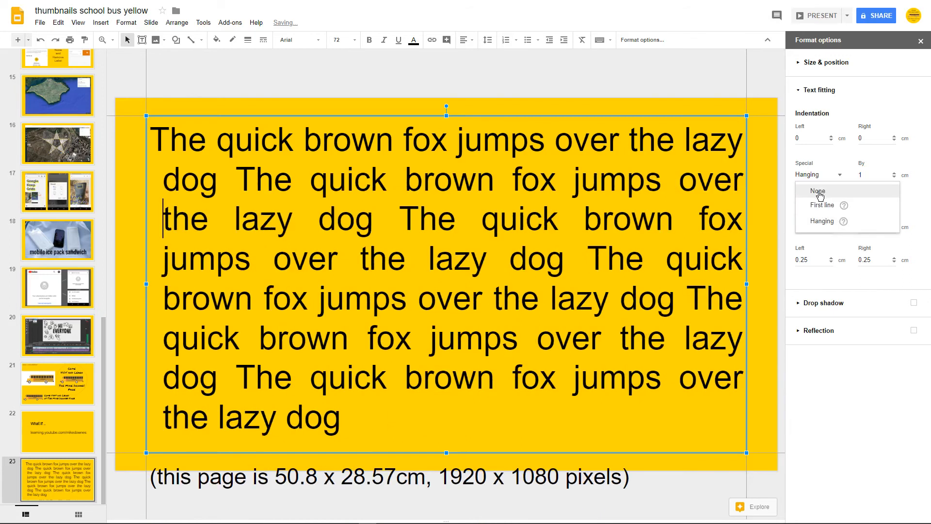
click(818, 192)
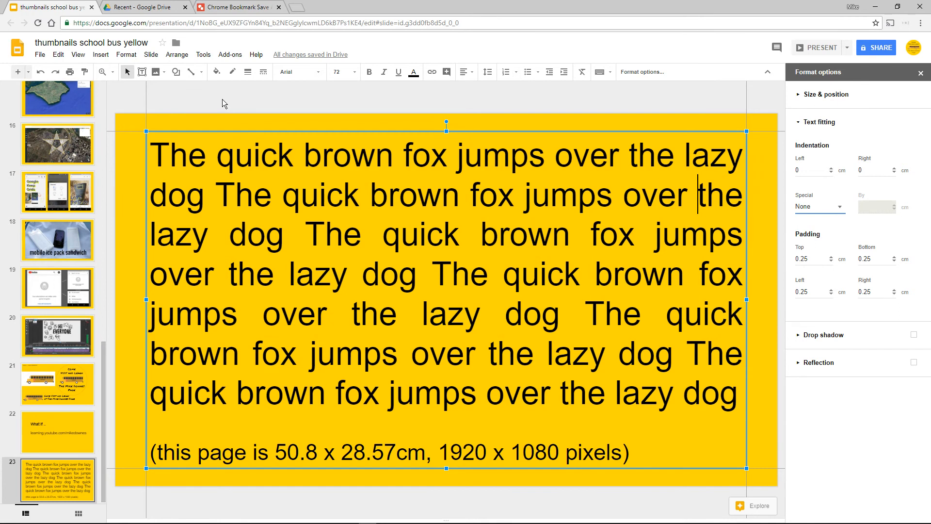
click(238, 7)
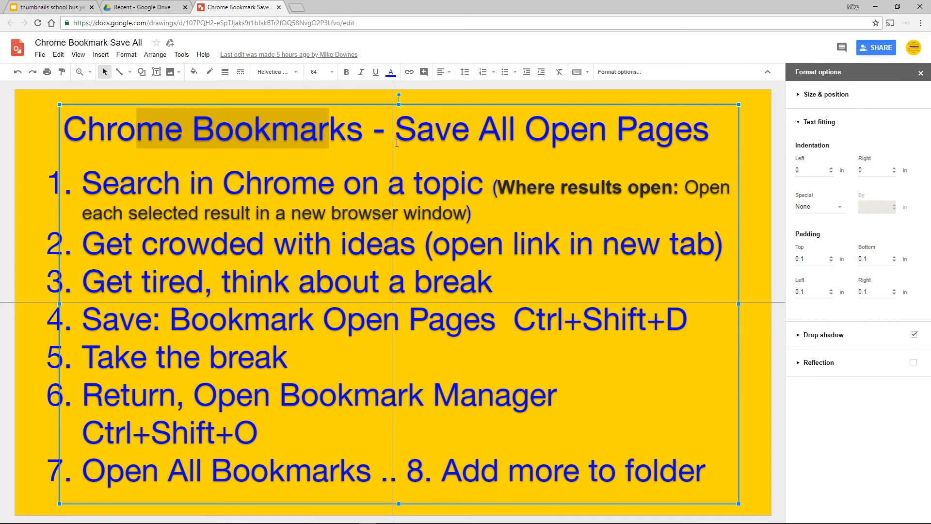
mouse_move(452, 152)
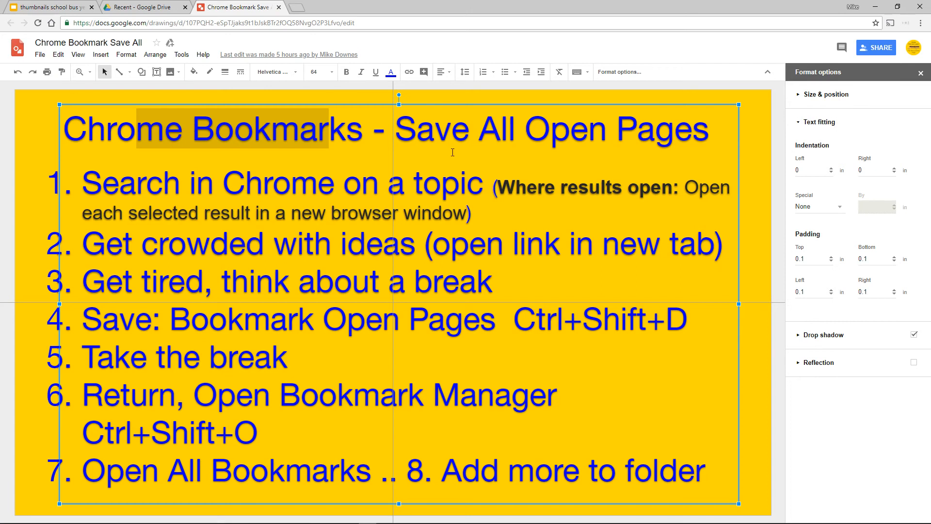
click(47, 6)
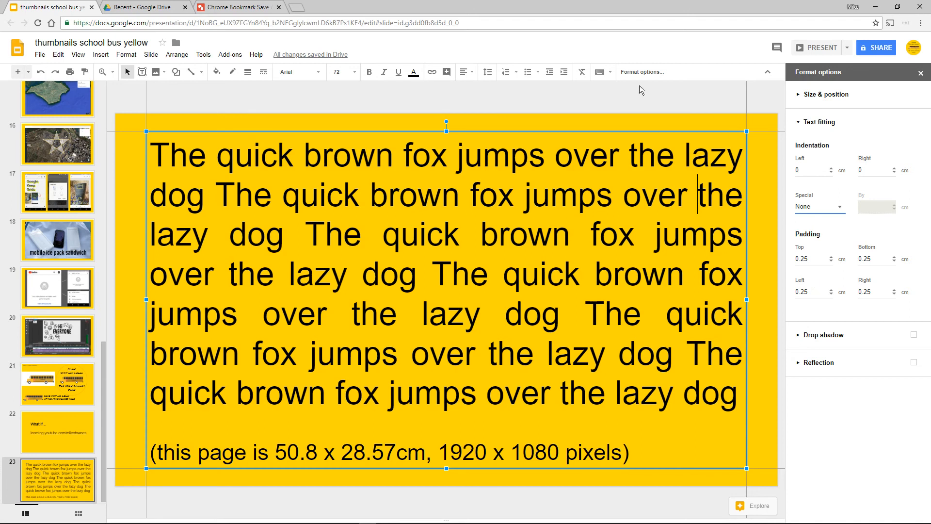
click(238, 7)
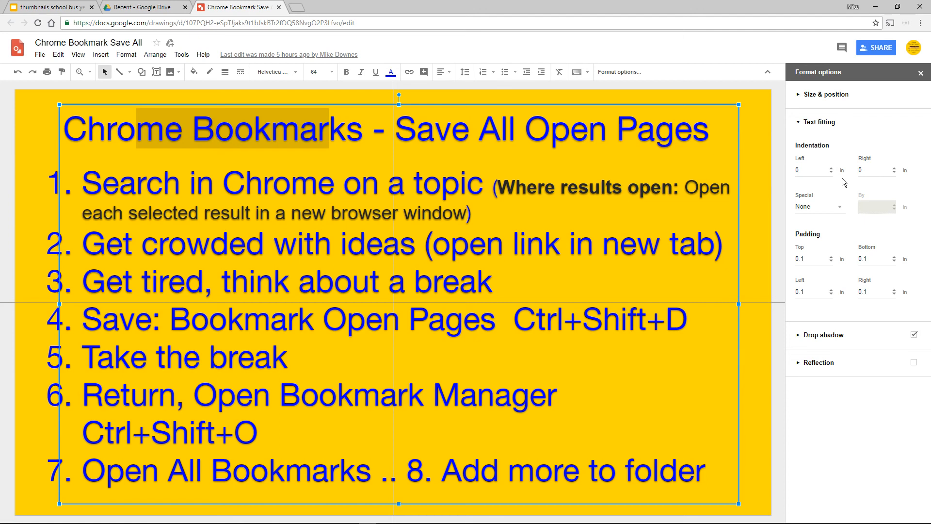
mouse_move(838, 193)
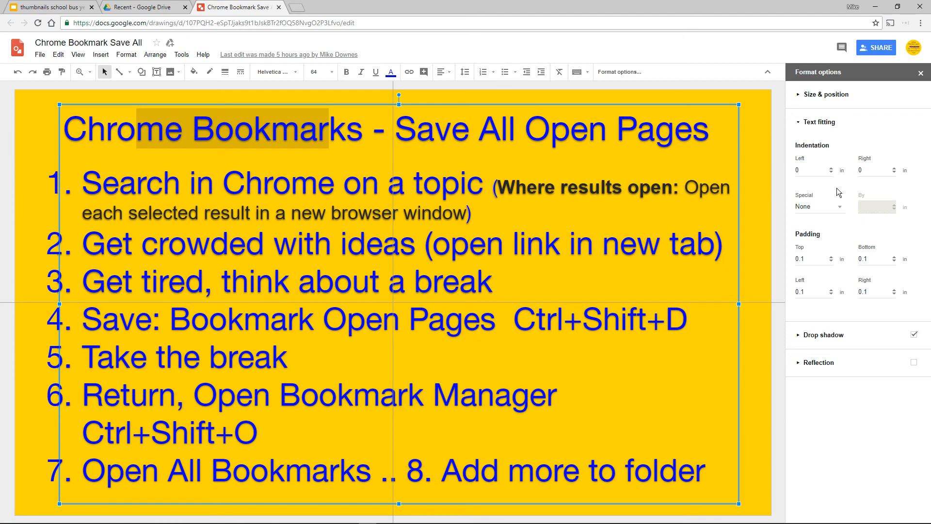
mouse_move(909, 191)
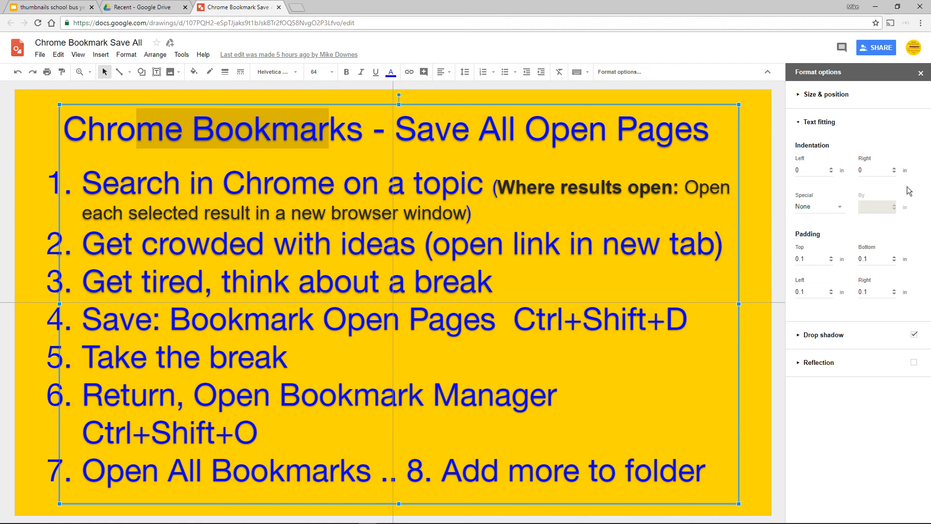
mouse_move(771, 221)
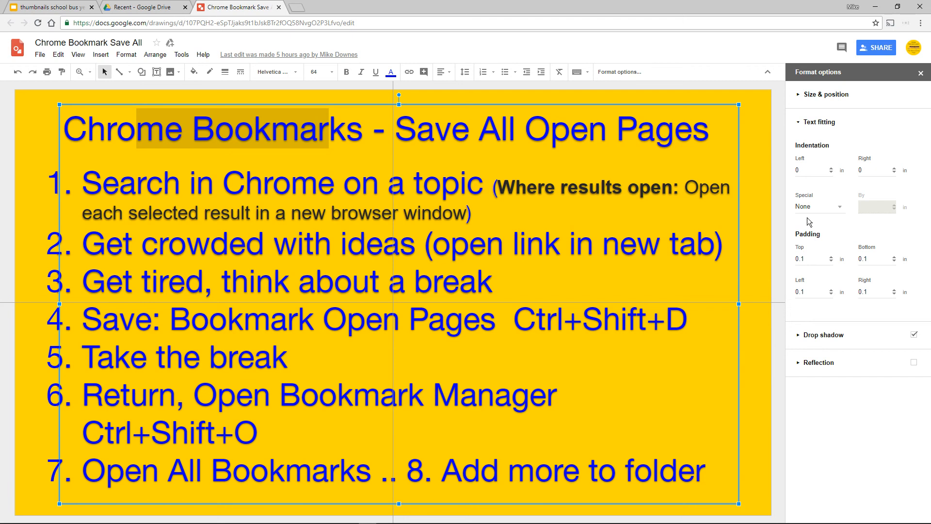
mouse_move(53, 3)
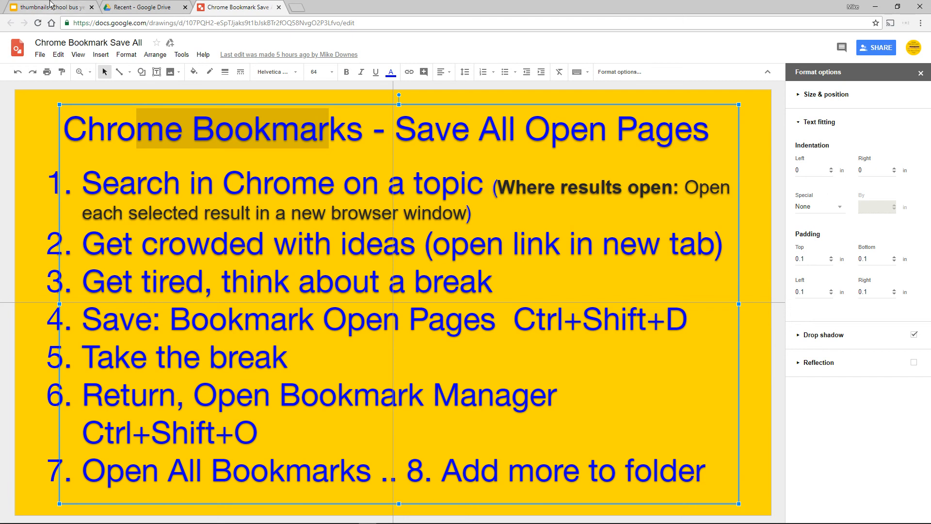
click(50, 6)
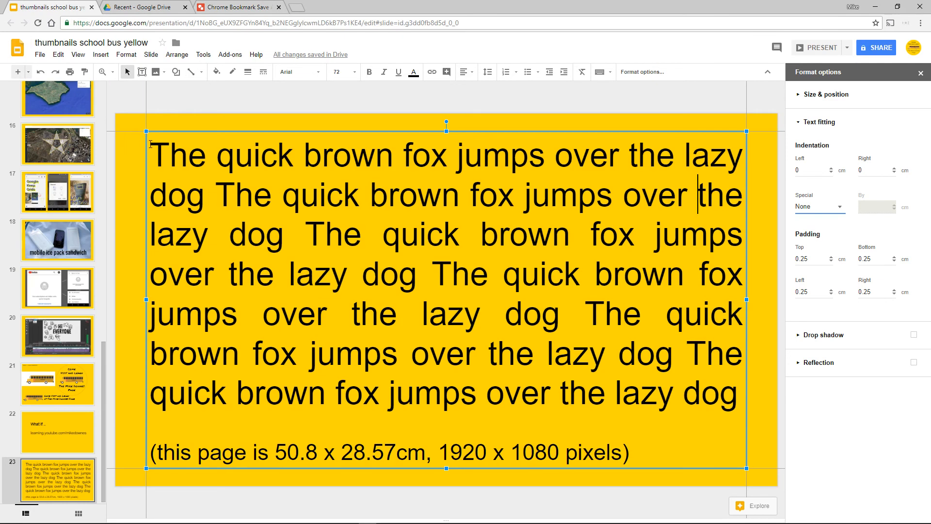